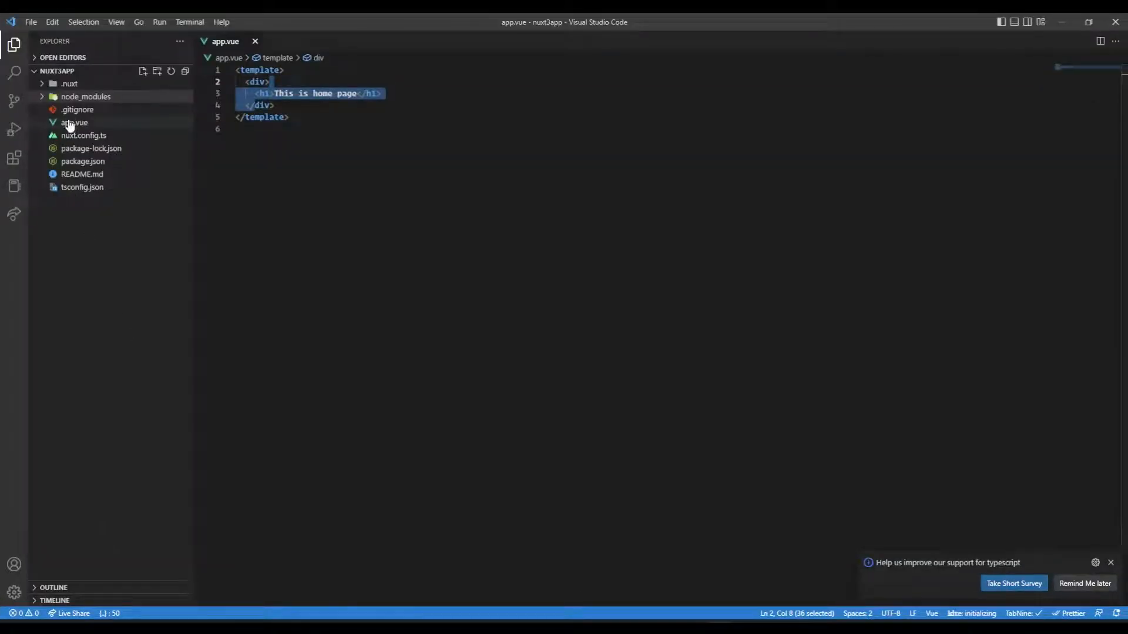
# Step: View the localhost:3000 home page source, then return to the rendered page tab
pyautogui.click(74, 122)
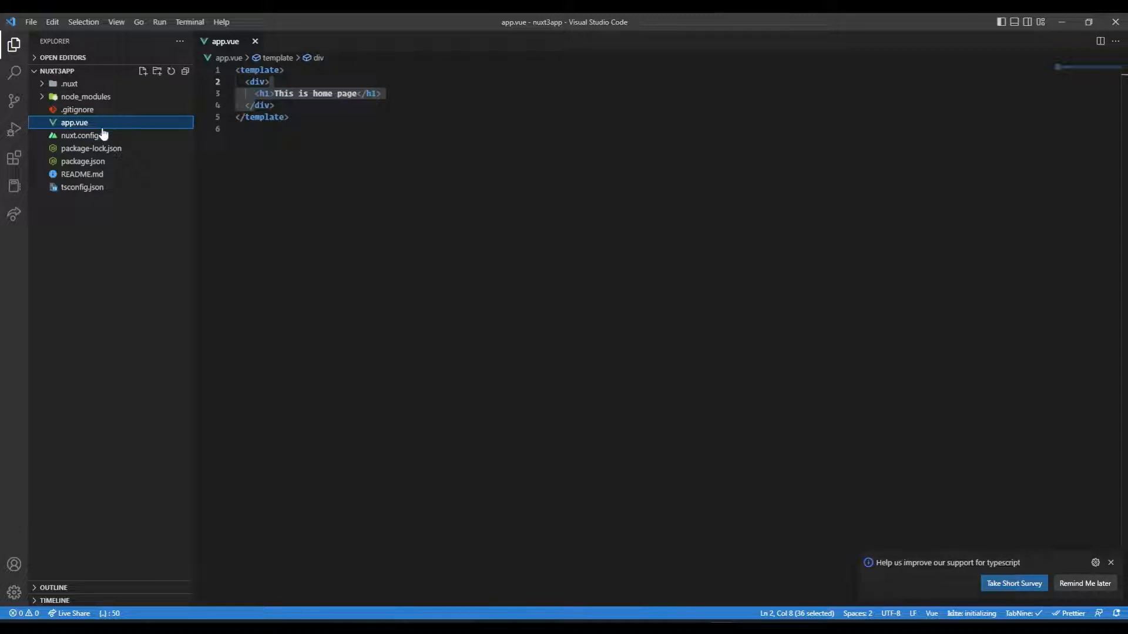
pyautogui.moveTo(74, 122)
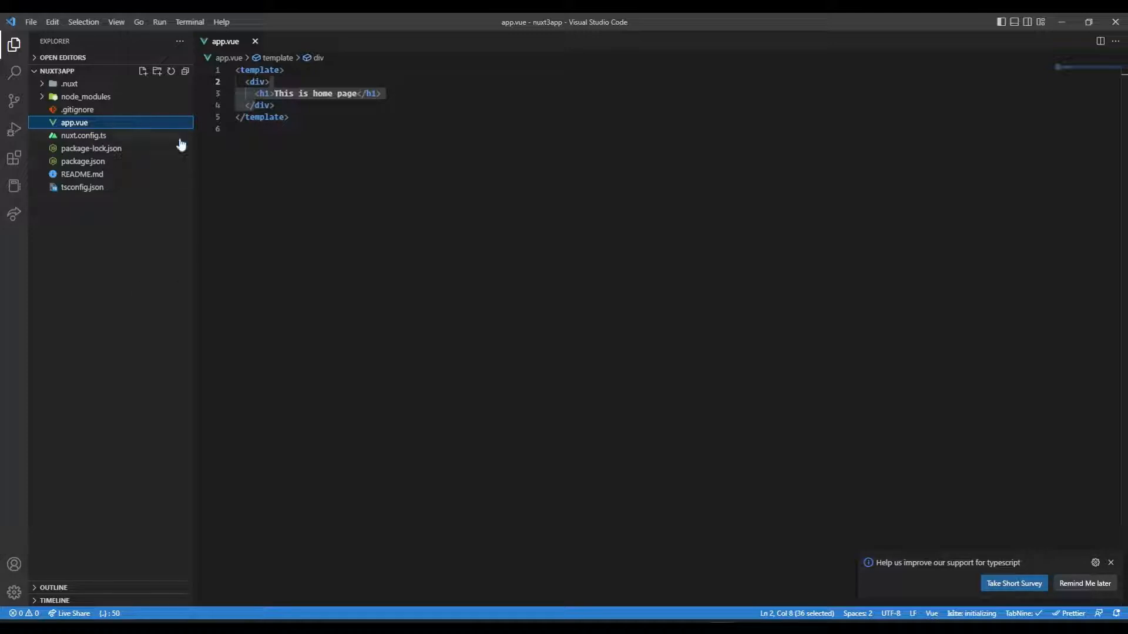
pyautogui.moveTo(74, 122)
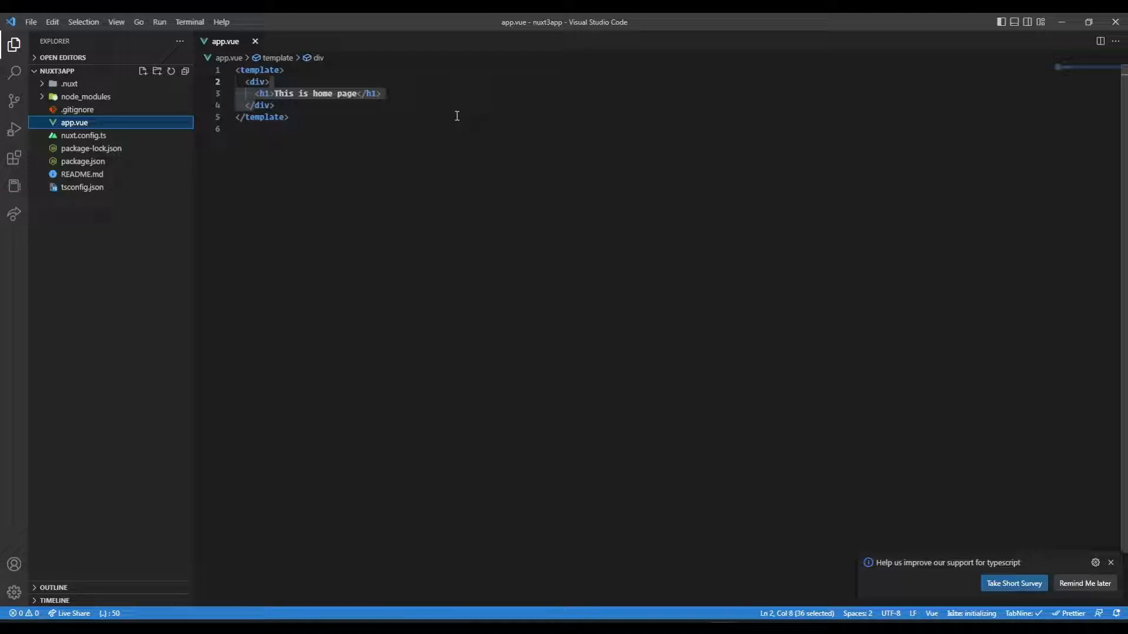
pyautogui.moveTo(701, 107)
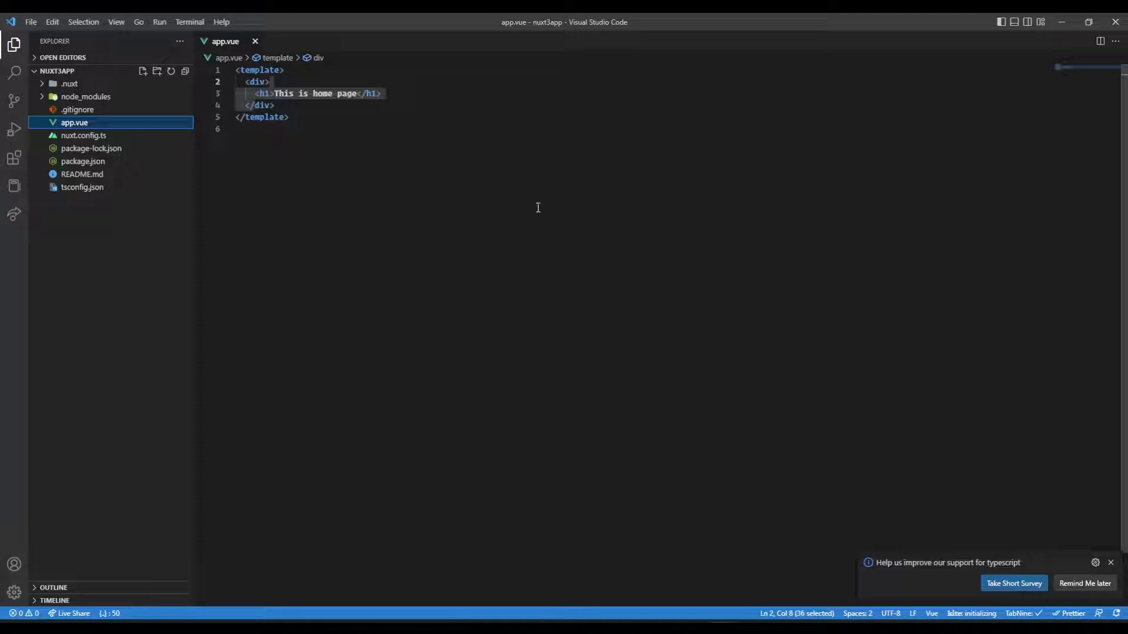
pyautogui.moveTo(787, 218)
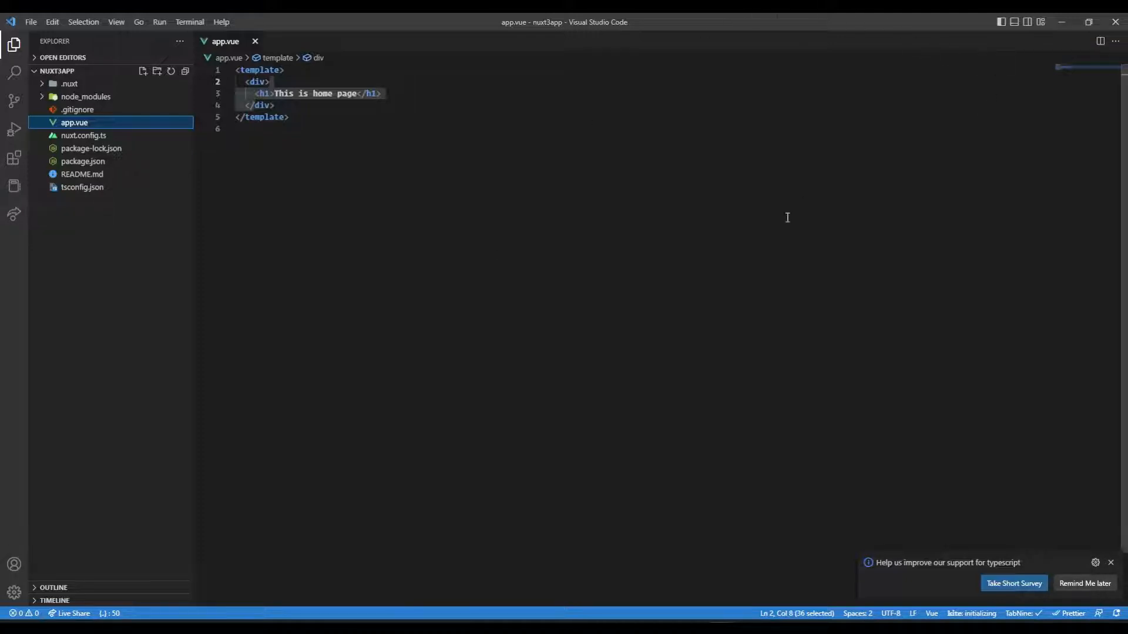
pyautogui.moveTo(437, 359)
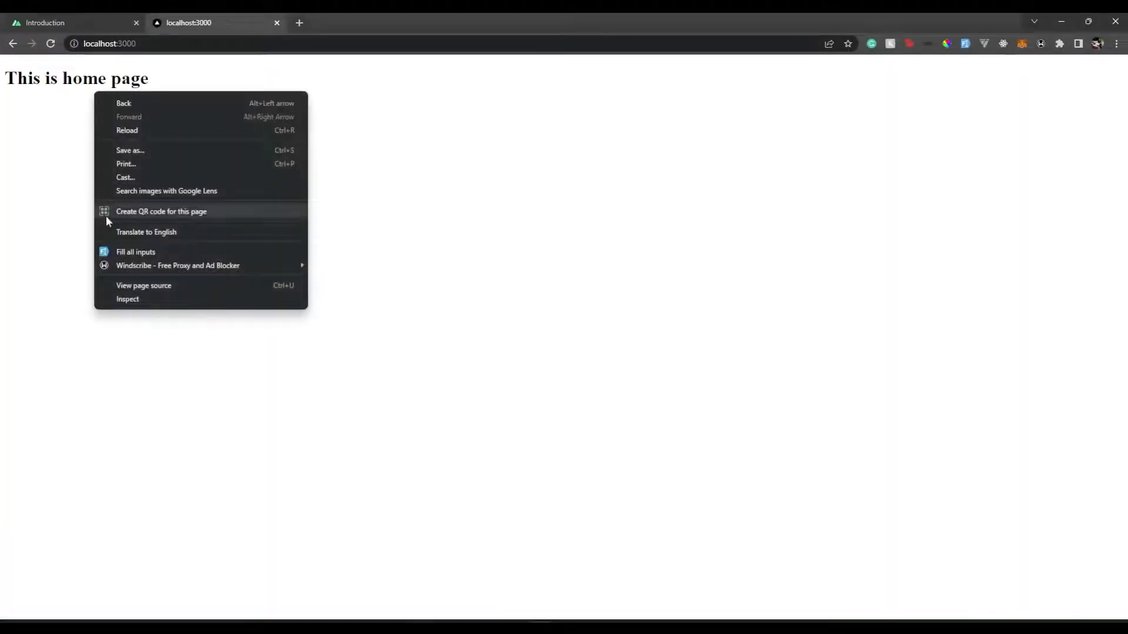
pyautogui.click(144, 285)
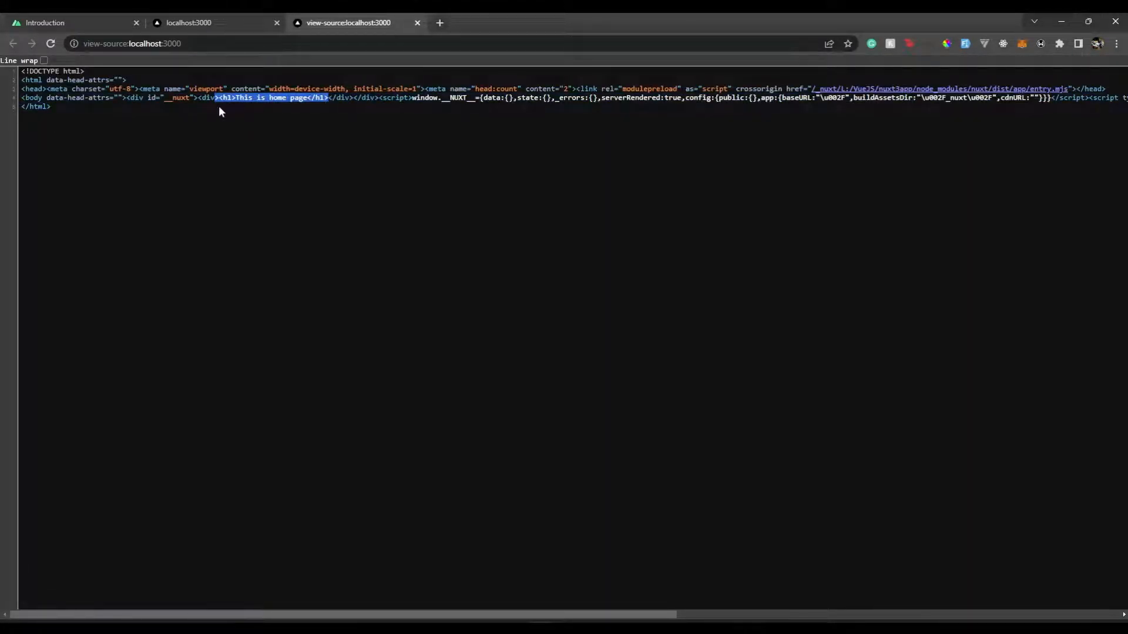
pyautogui.click(188, 23)
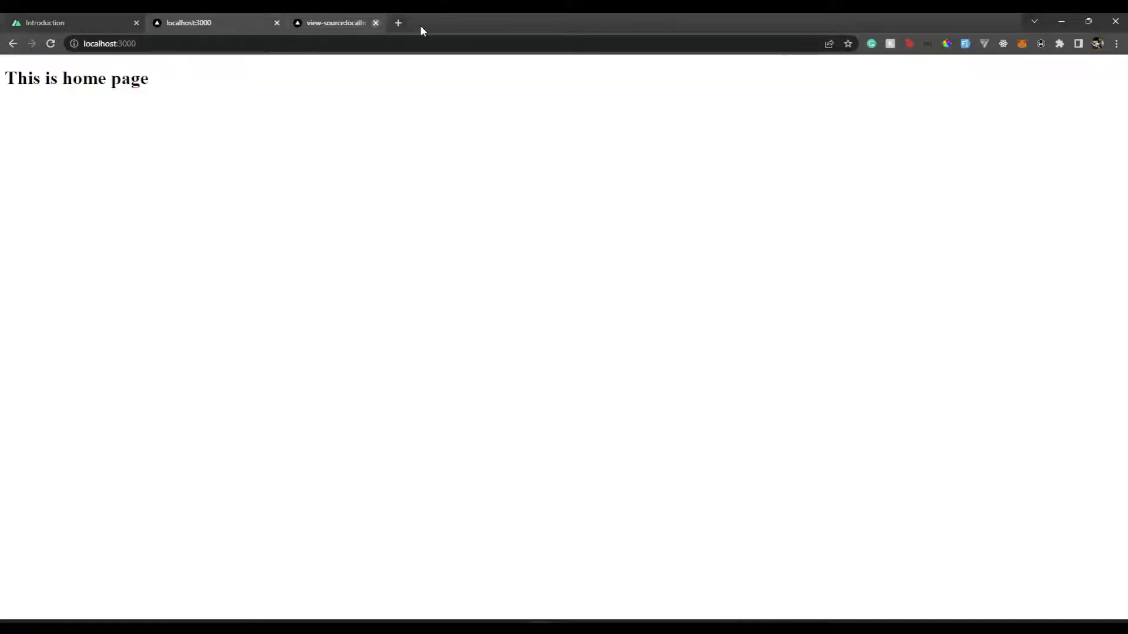
pyautogui.click(376, 22)
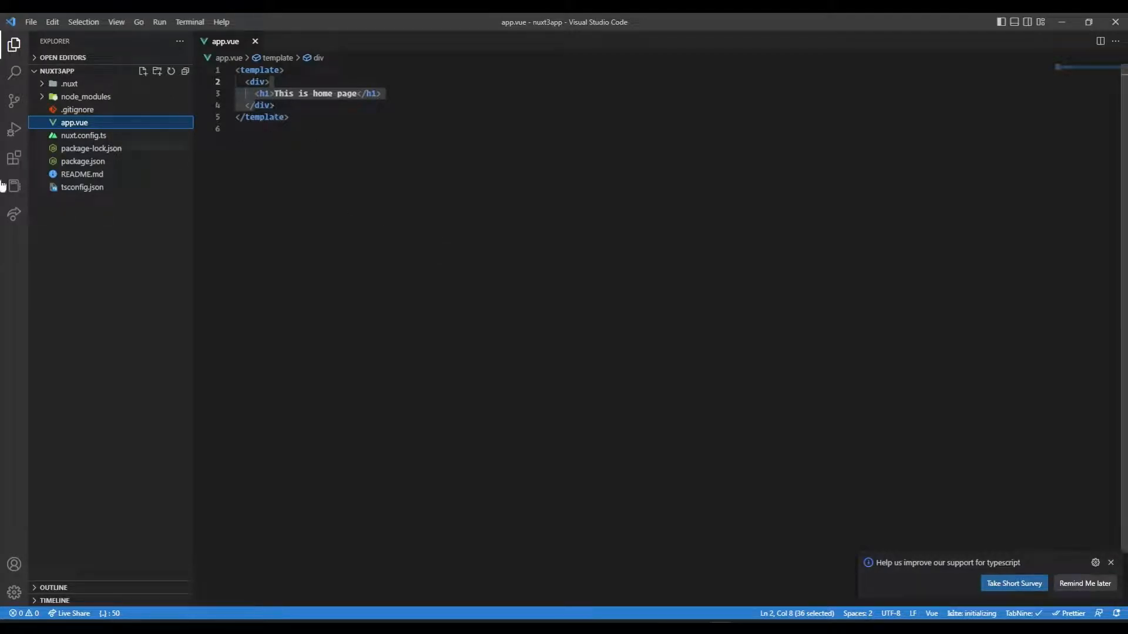
pyautogui.moveTo(74, 122)
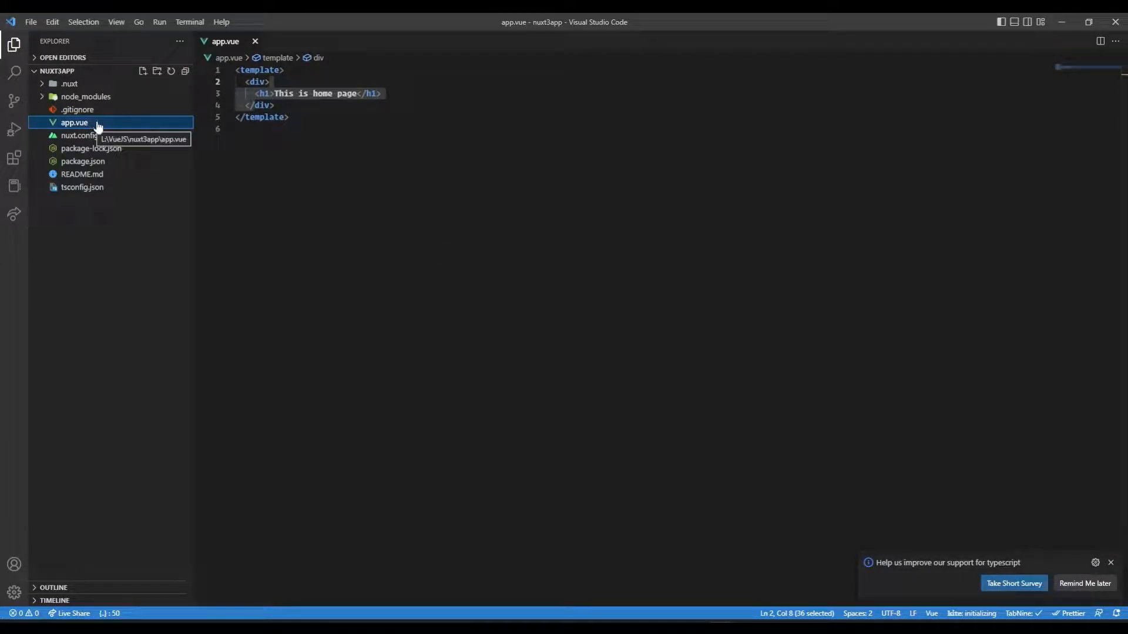
pyautogui.moveTo(92, 264)
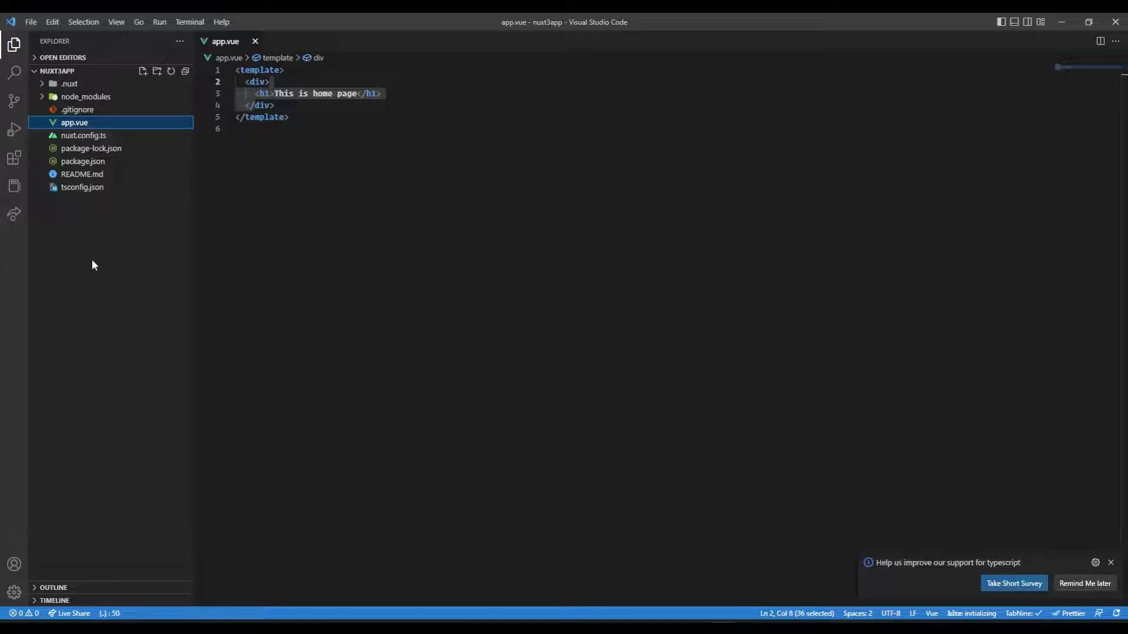
pyautogui.moveTo(100, 237)
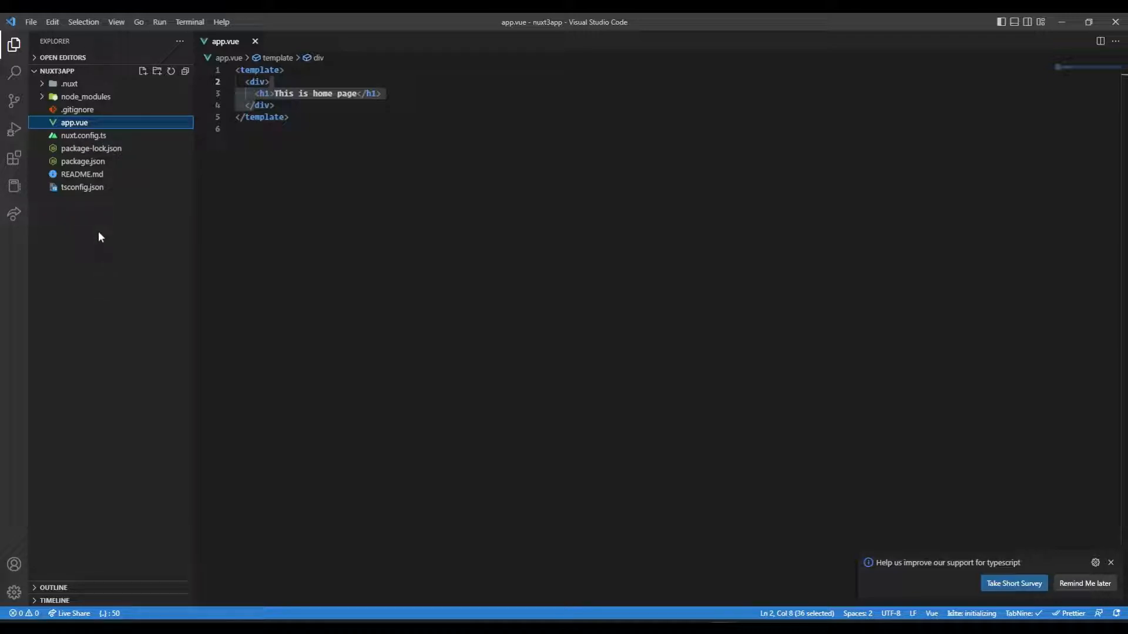
pyautogui.moveTo(109, 256)
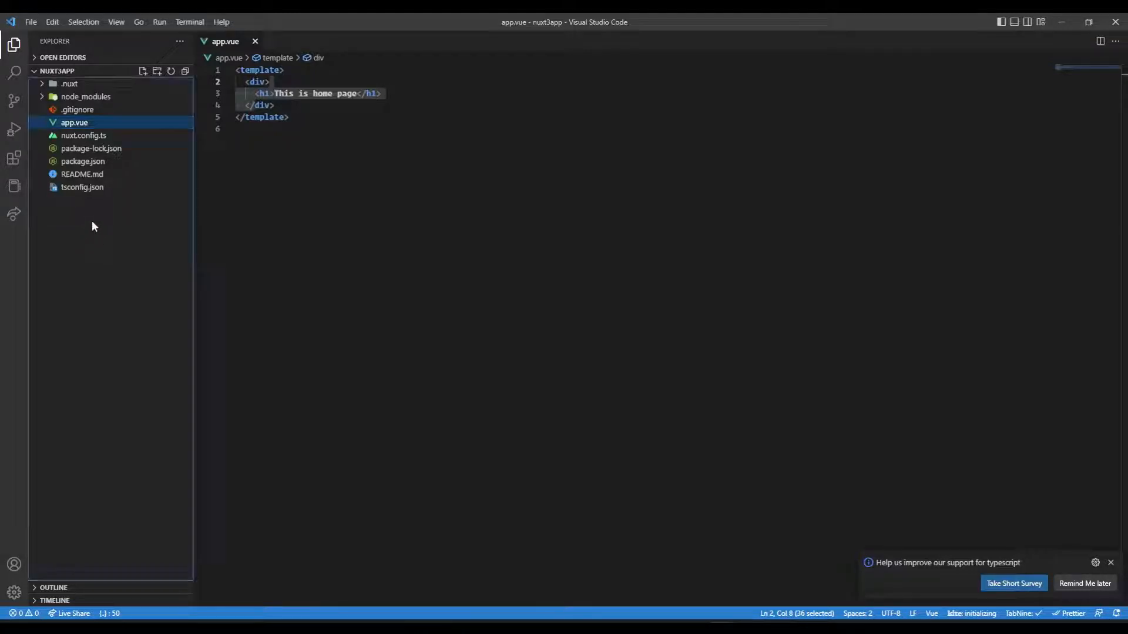
# Step: Create a folder named pages in the nuxt3app project root
pyautogui.click(157, 70)
pyautogui.write('pages')
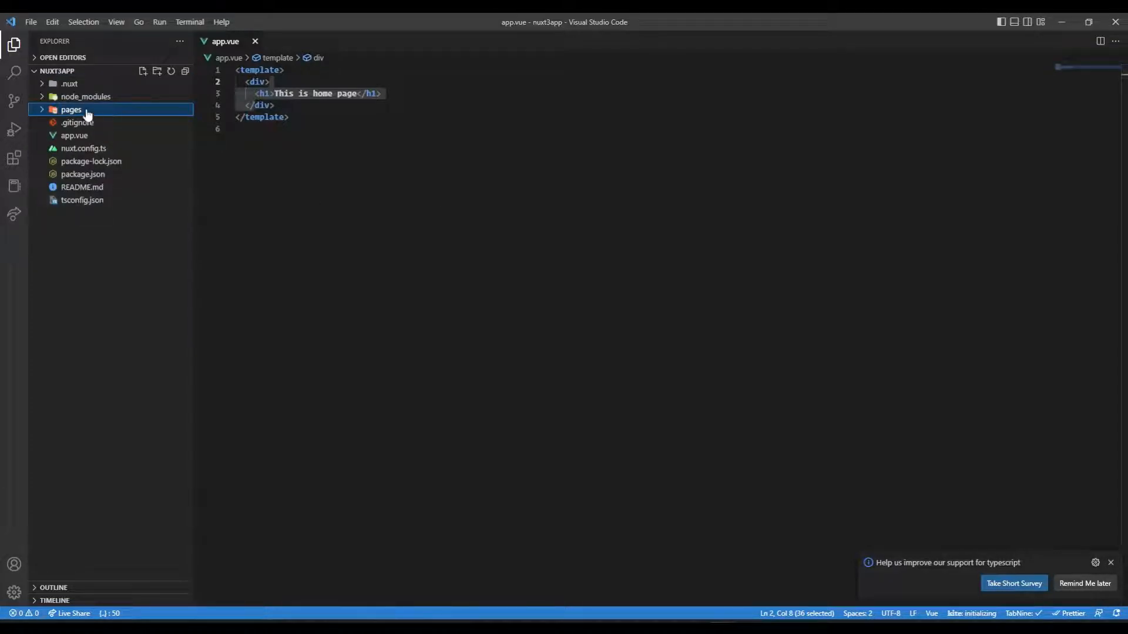
pyautogui.moveTo(223, 141)
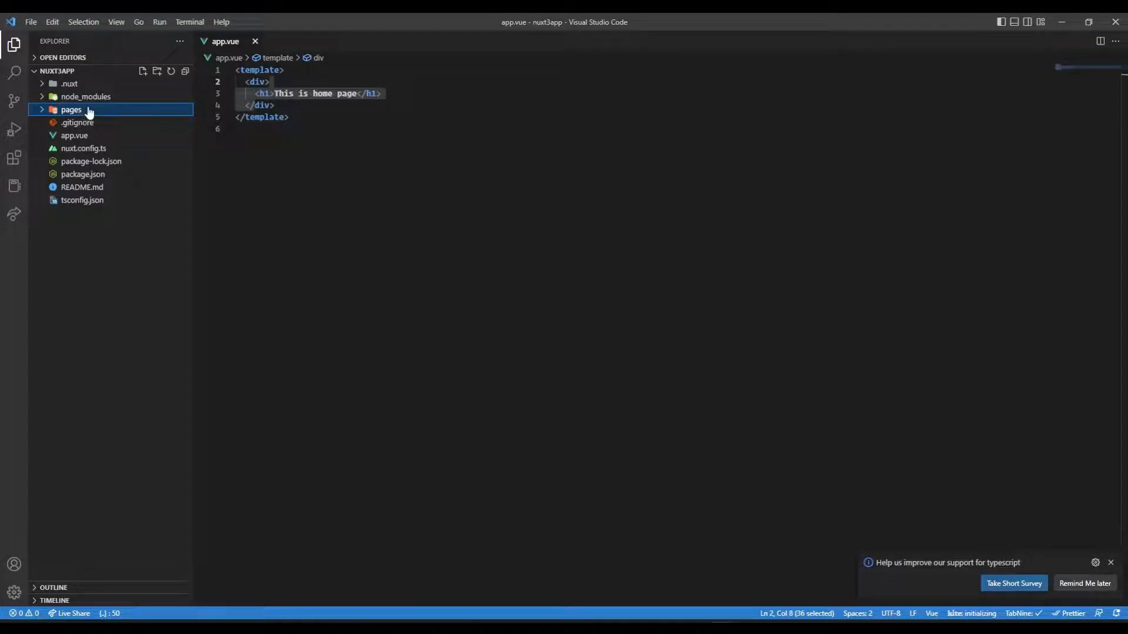
pyautogui.moveTo(71, 109)
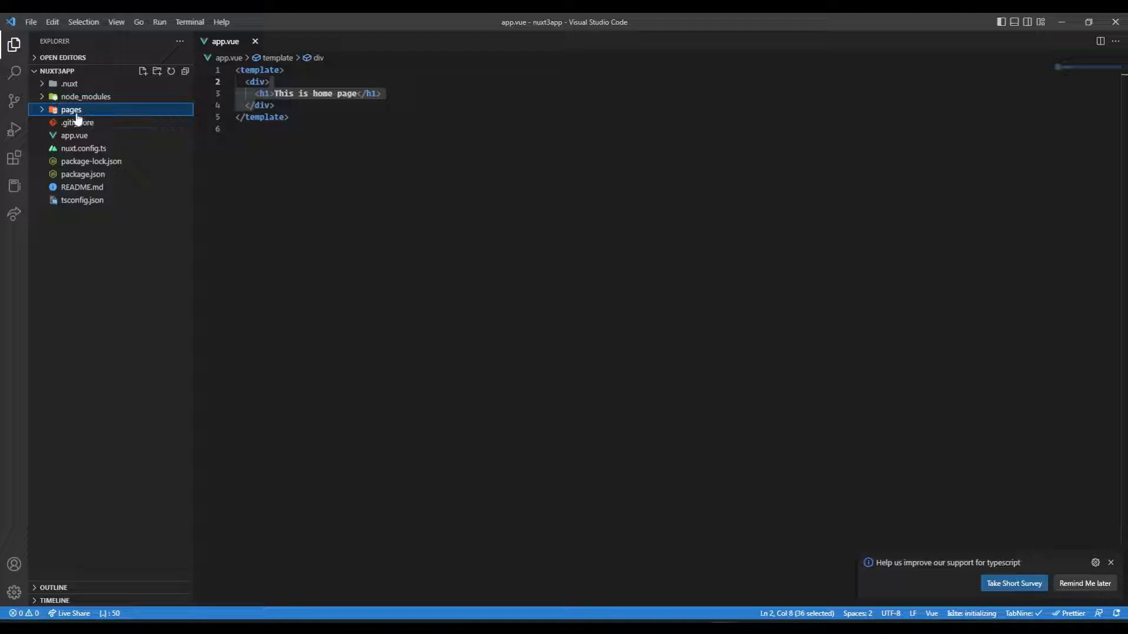
# Step: Create a new file index.vue inside the pages folder
pyautogui.rightClick(71, 109)
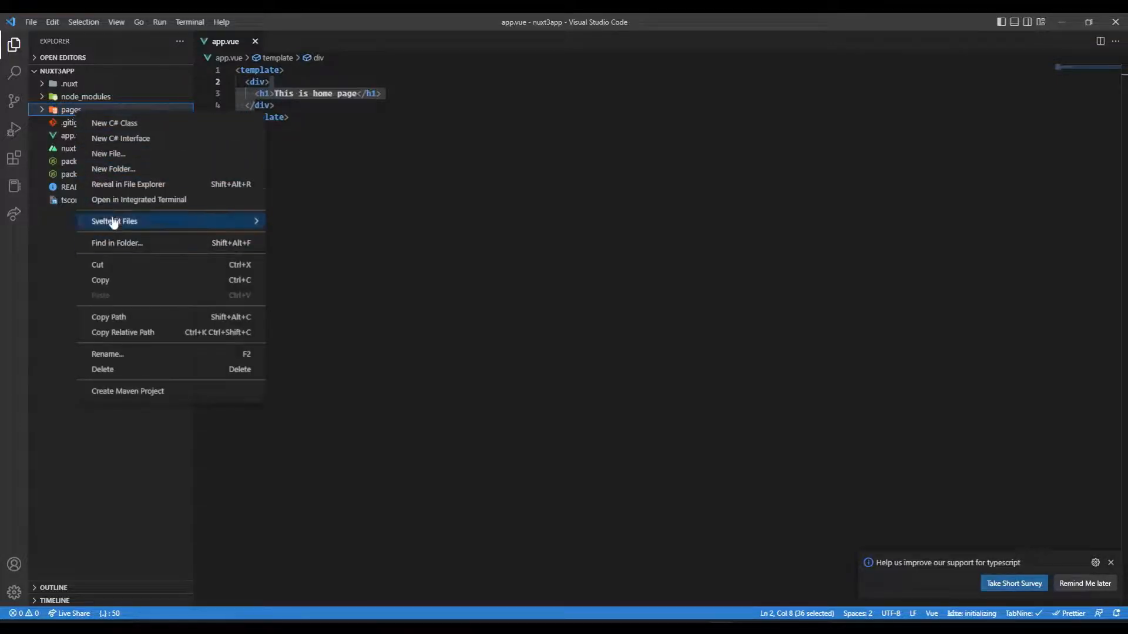
pyautogui.click(109, 154)
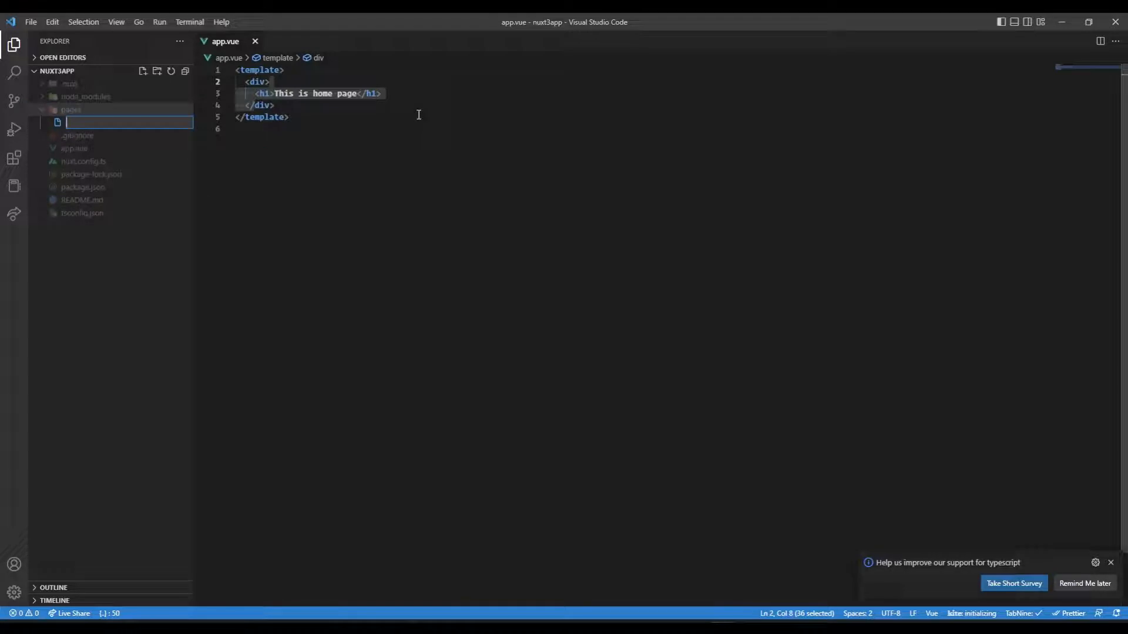
pyautogui.write('index.vue')
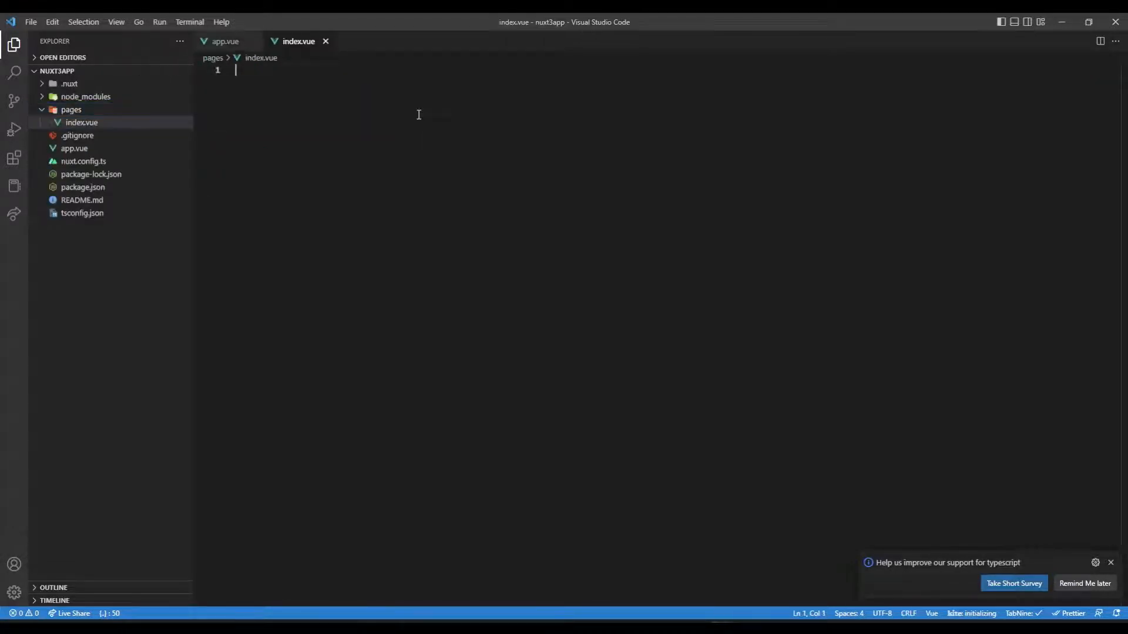
pyautogui.moveTo(84, 127)
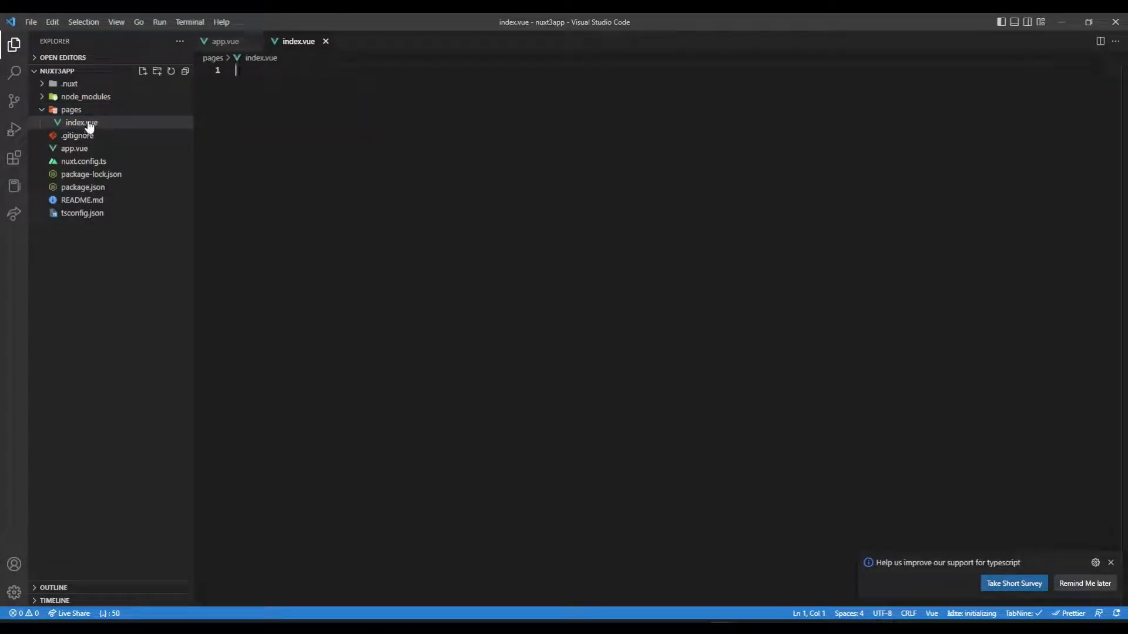
pyautogui.moveTo(86, 122)
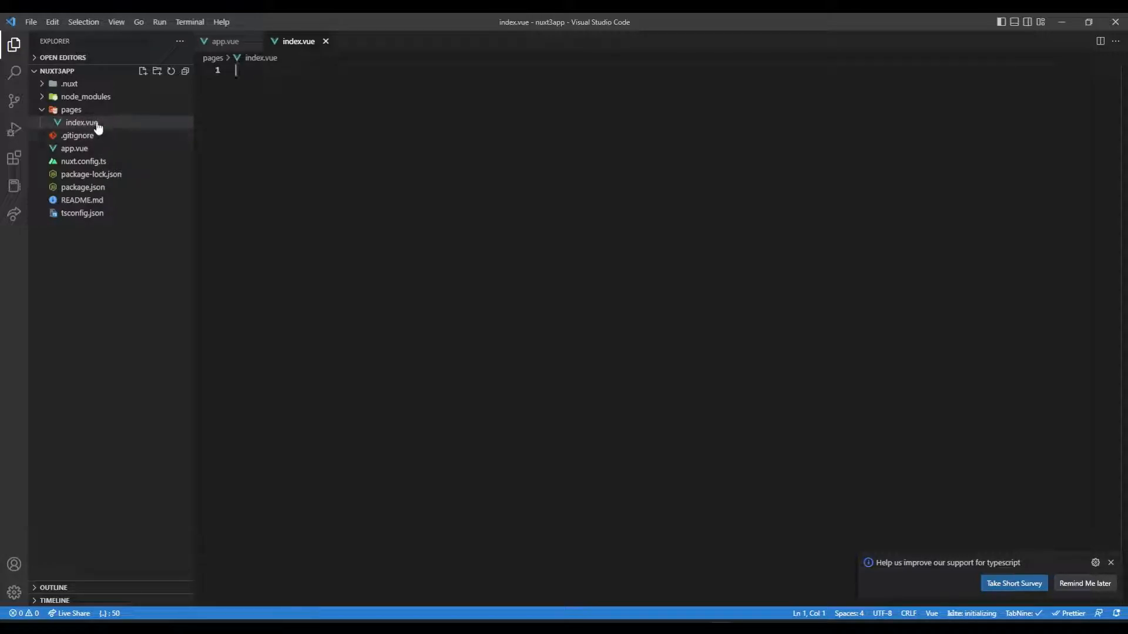
pyautogui.moveTo(212, 119)
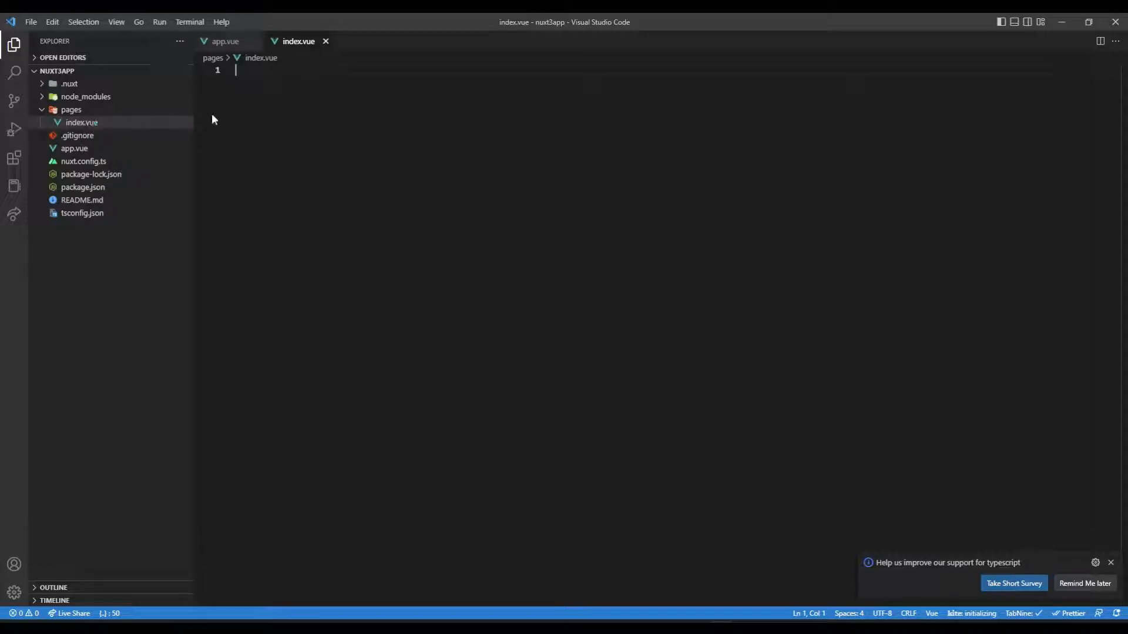
pyautogui.moveTo(324, 106)
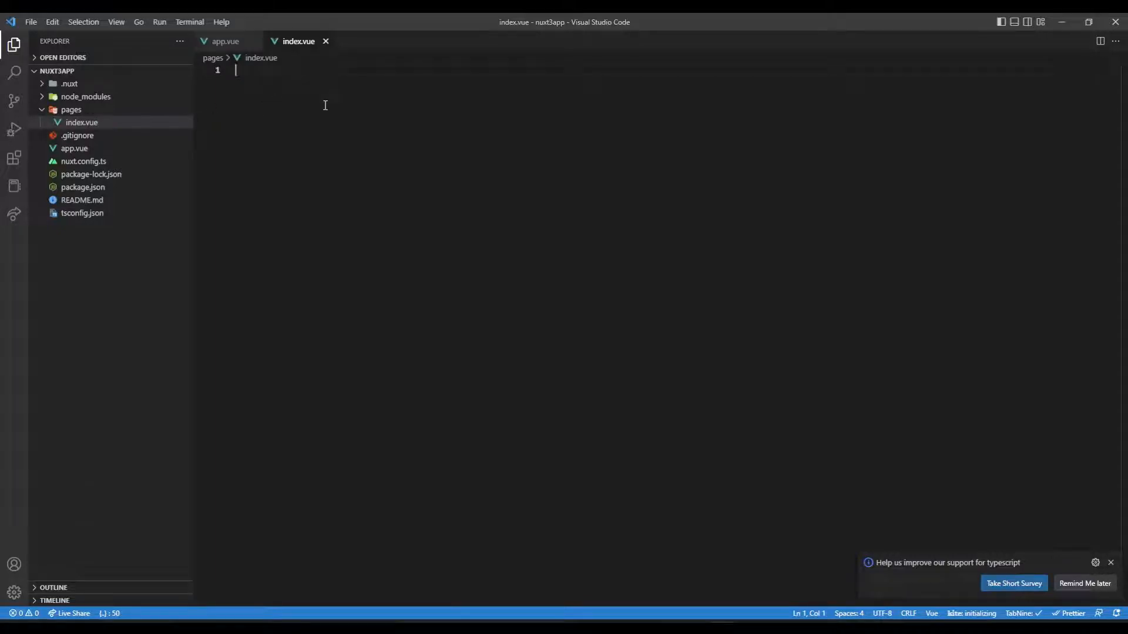
# Step: Build index.vue from the vbase snippet with a div reading 'This is new home page'
pyautogui.write('vbase')
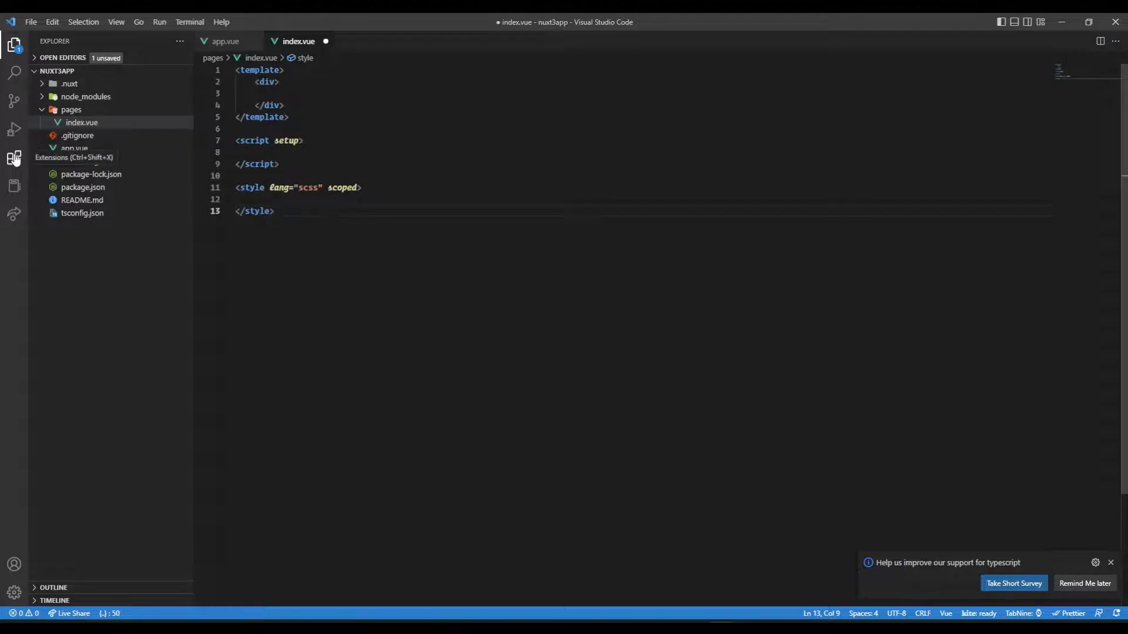
pyautogui.click(14, 157)
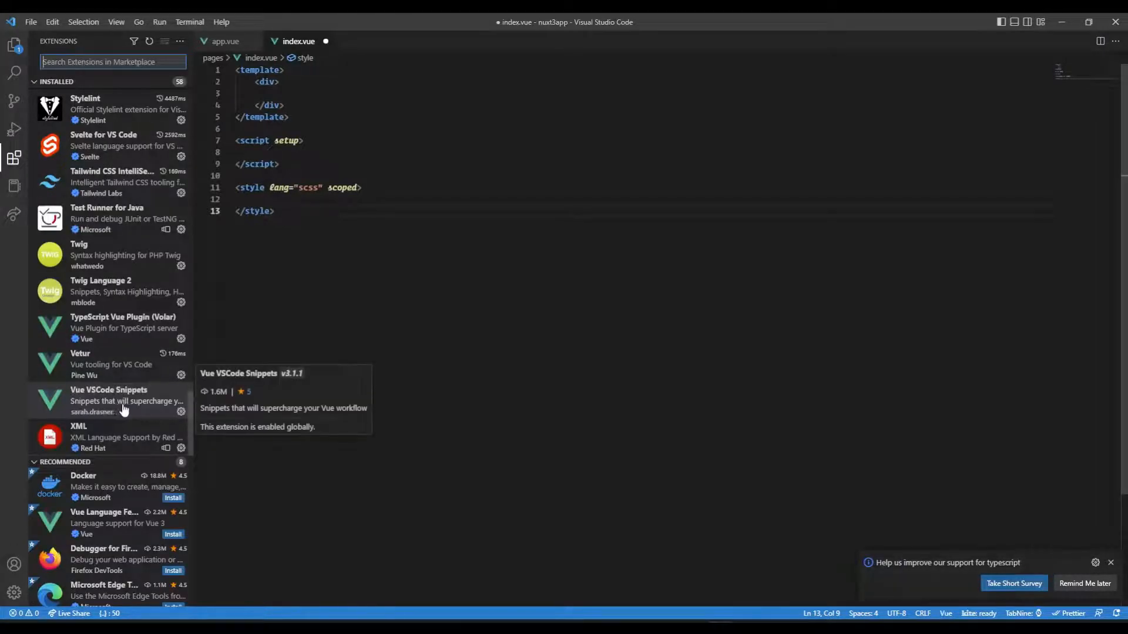
pyautogui.moveTo(14, 45)
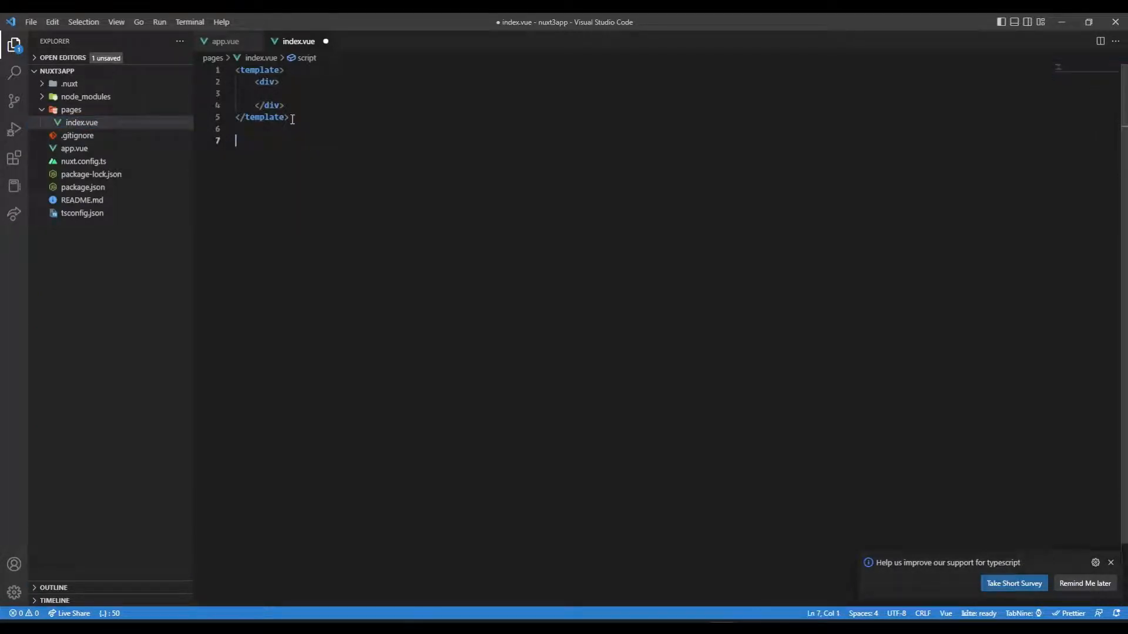
pyautogui.write('h1')
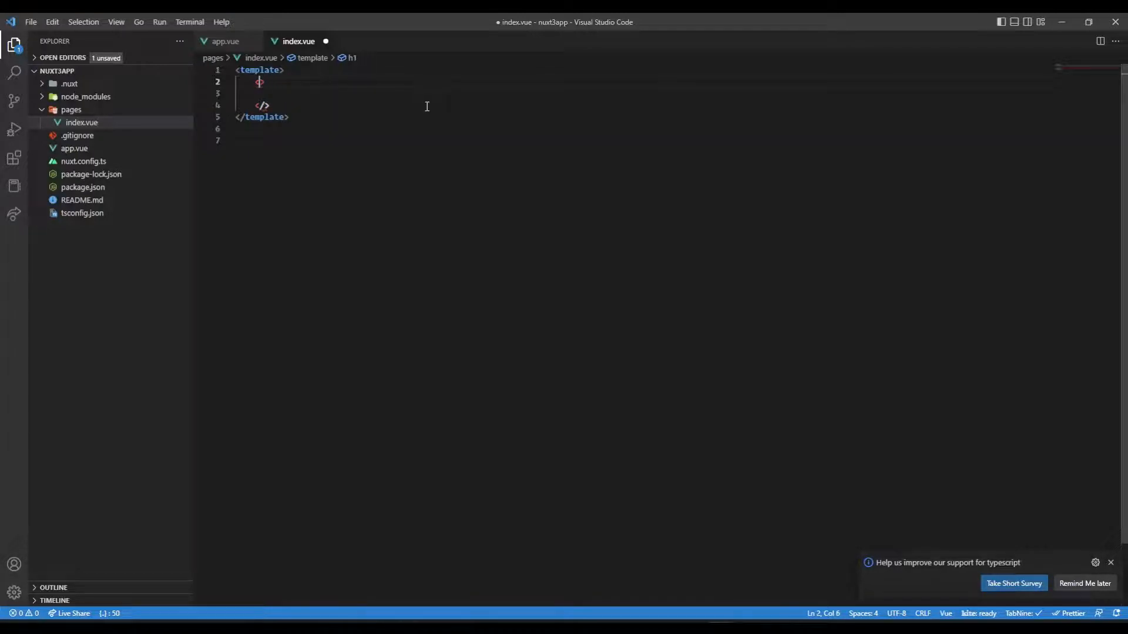
pyautogui.write('div')
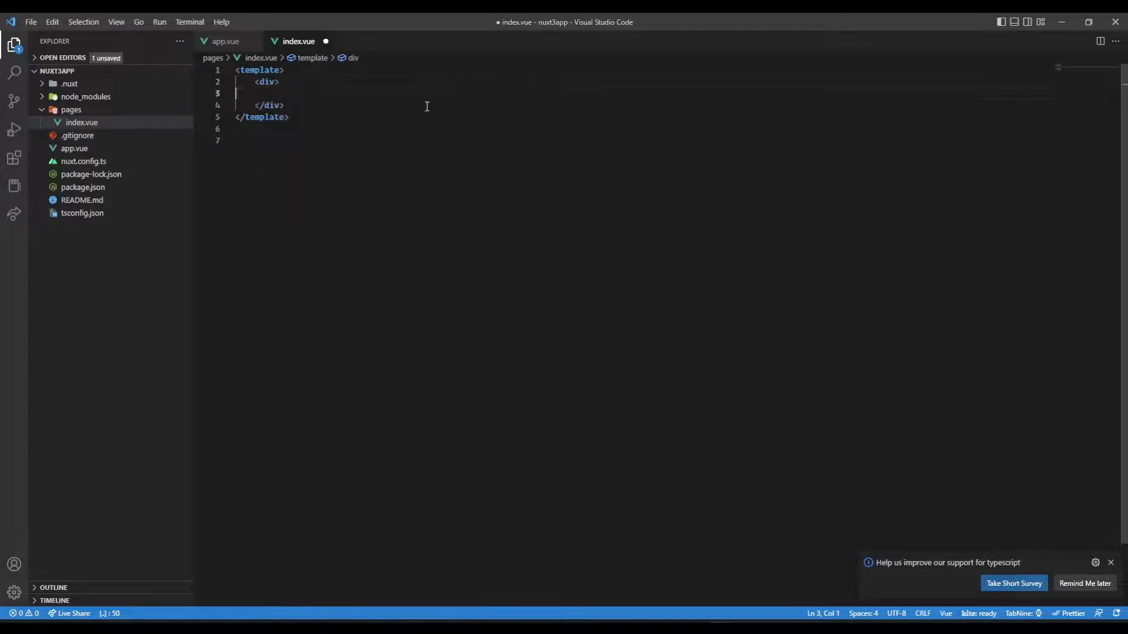
pyautogui.write('This is new')
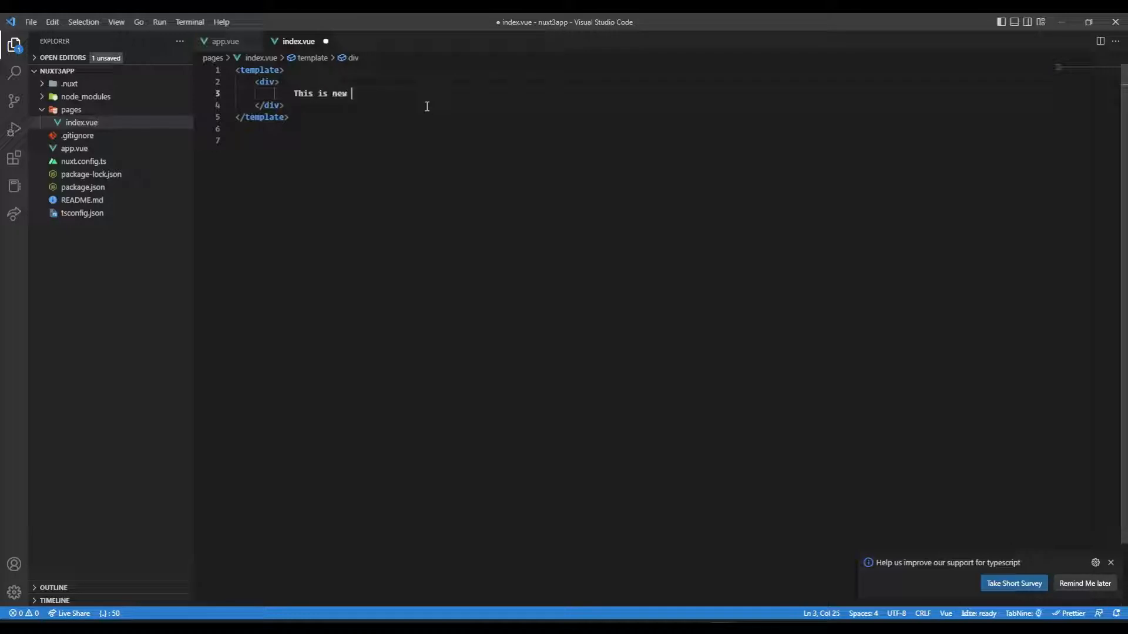
pyautogui.write('home page')
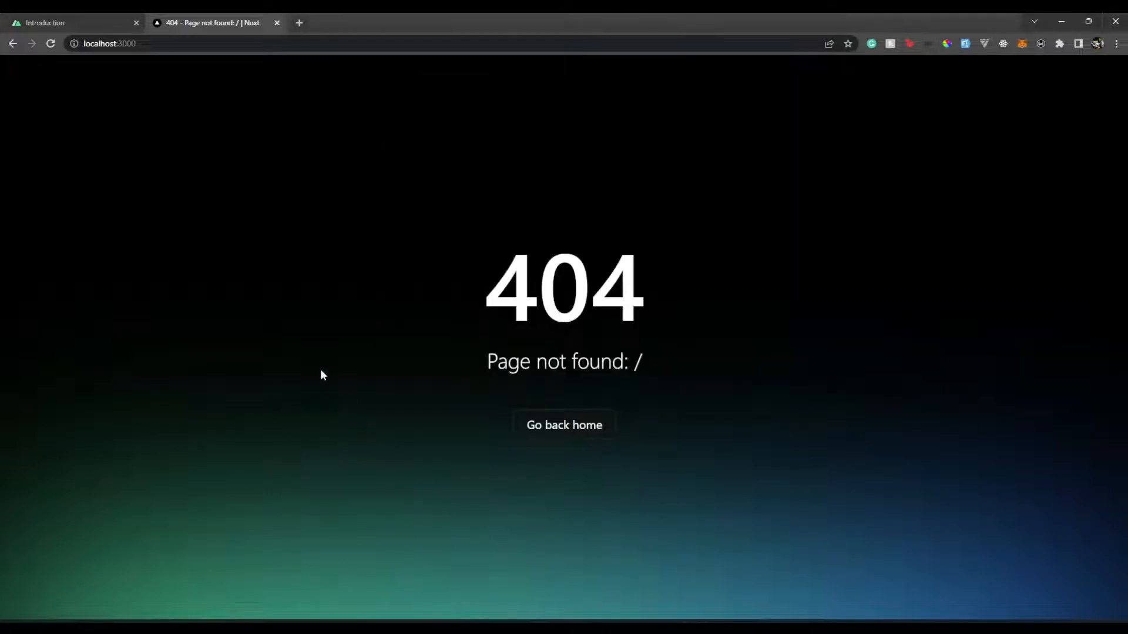
pyautogui.moveTo(50, 43)
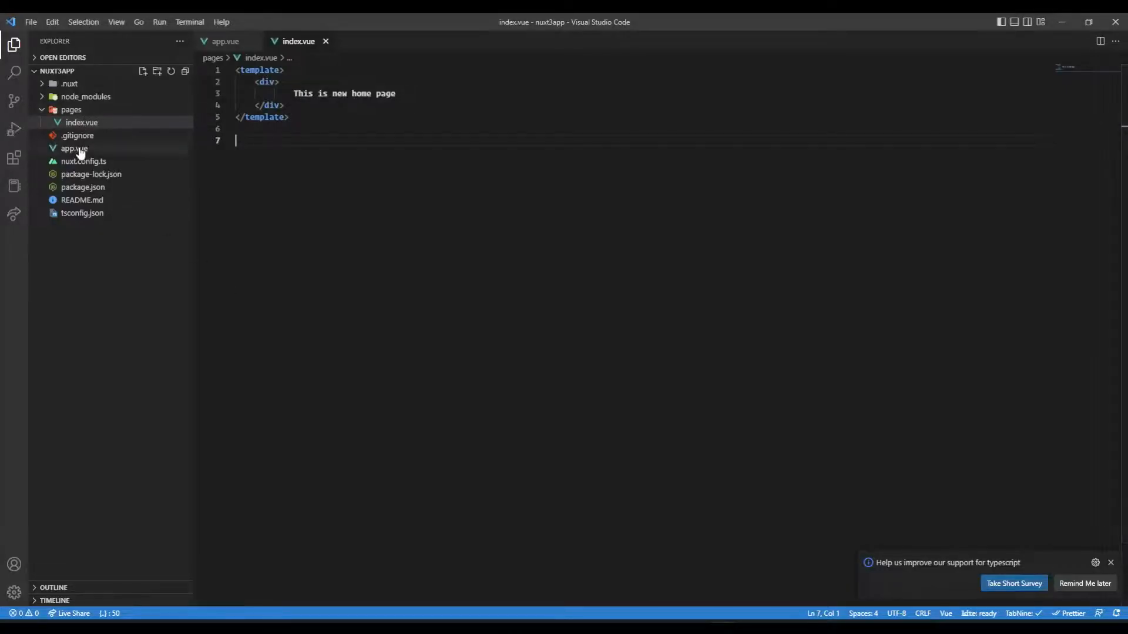
# Step: Replace app.vue's 'This is home page' heading with a <NuxtPage /> component
pyautogui.click(74, 148)
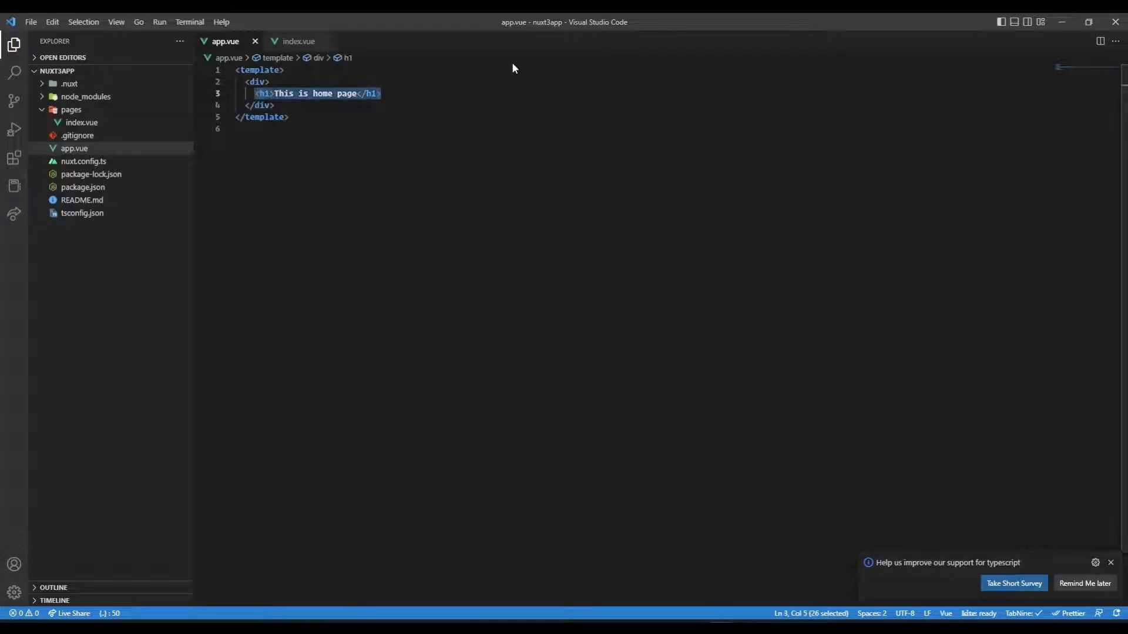
pyautogui.write('NuxtPage />')
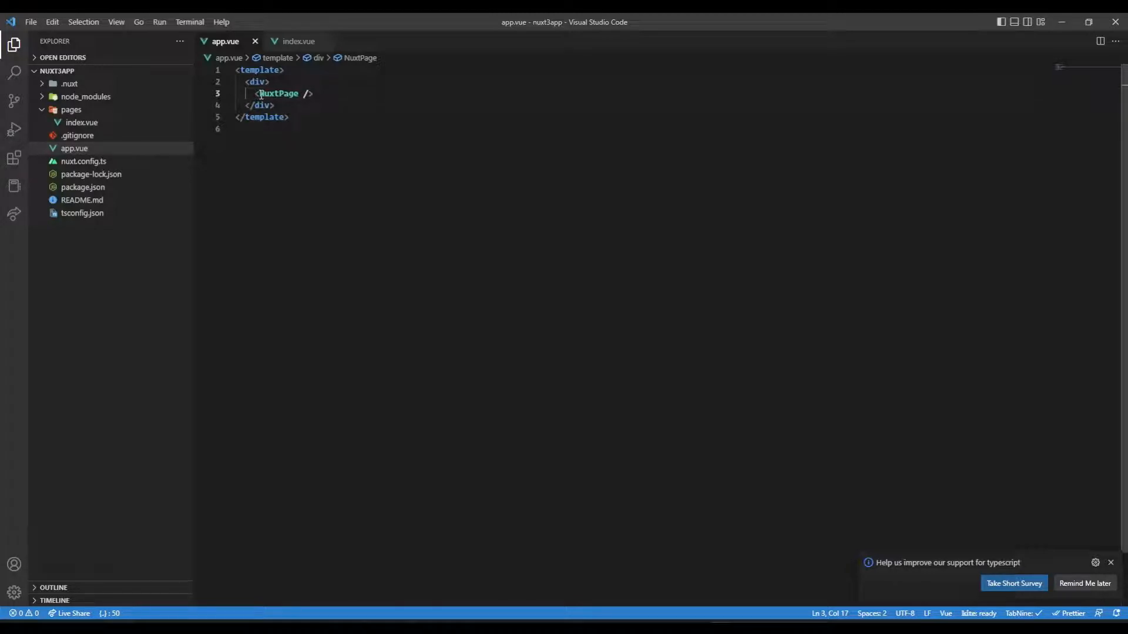
pyautogui.doubleClick(277, 93)
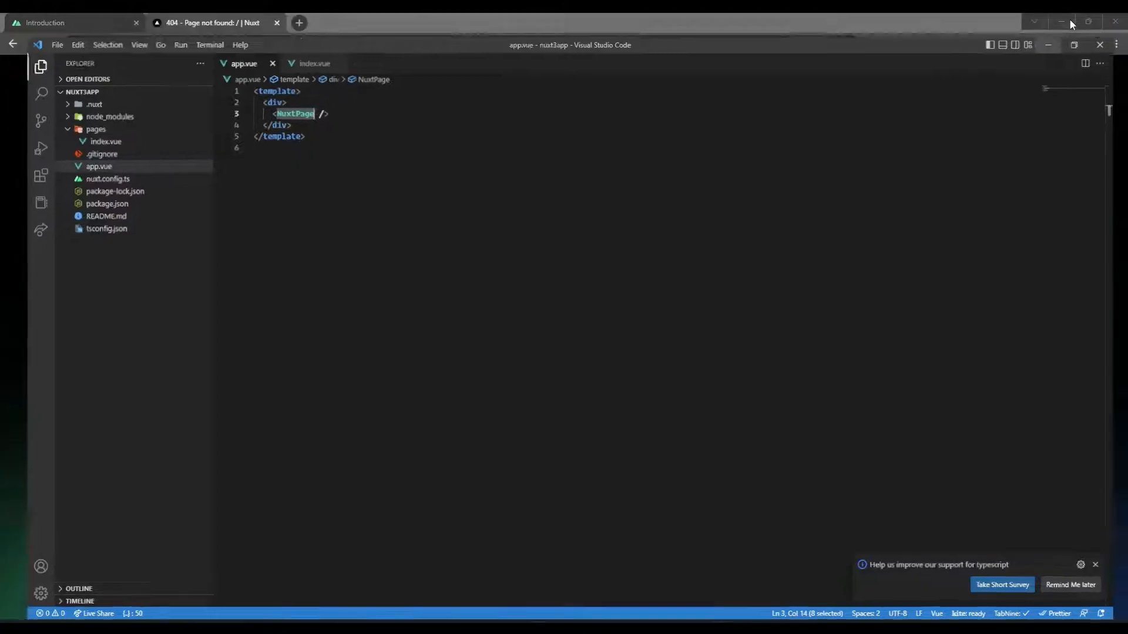
pyautogui.click(211, 22)
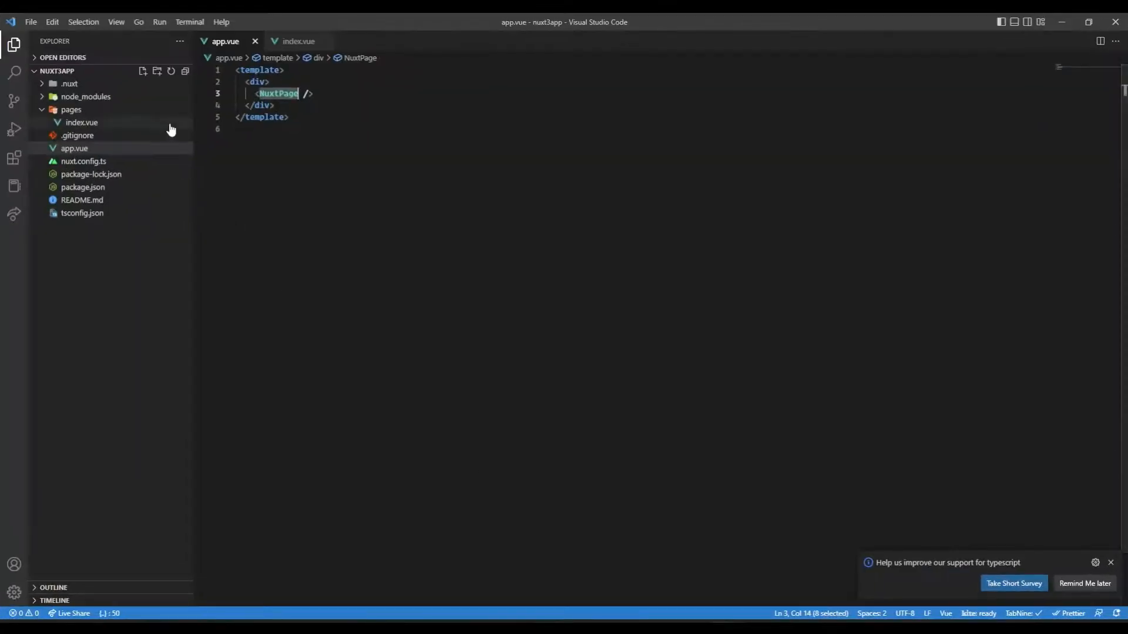
# Step: Create about.vue in pages and insert the vbase component template
pyautogui.rightClick(70, 109)
pyautogui.write('abou')
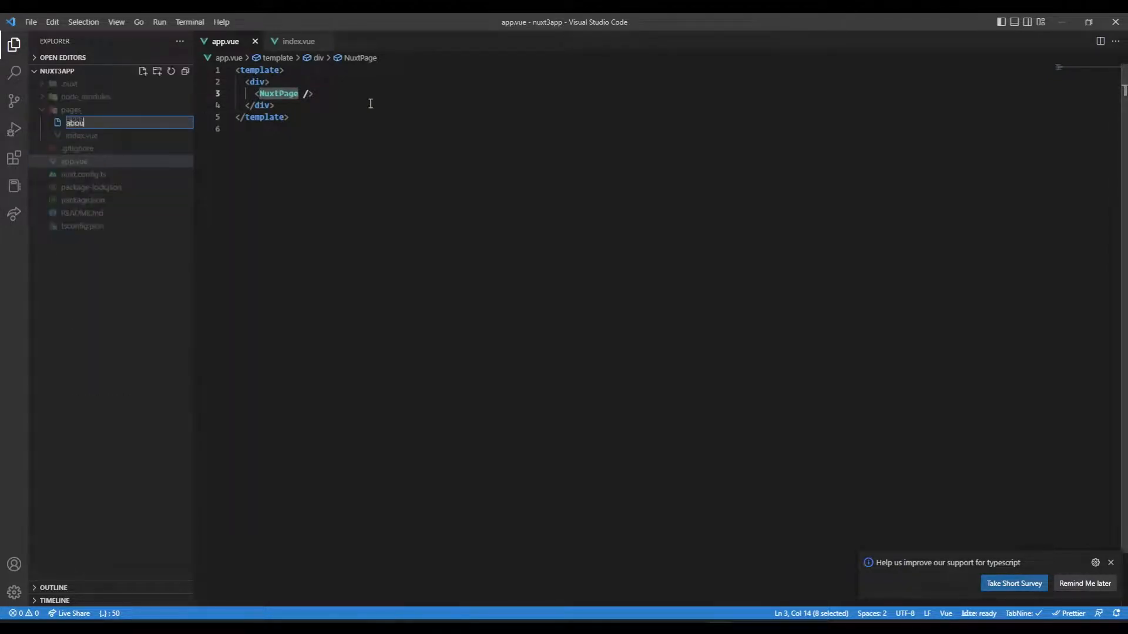
pyautogui.press('Enter')
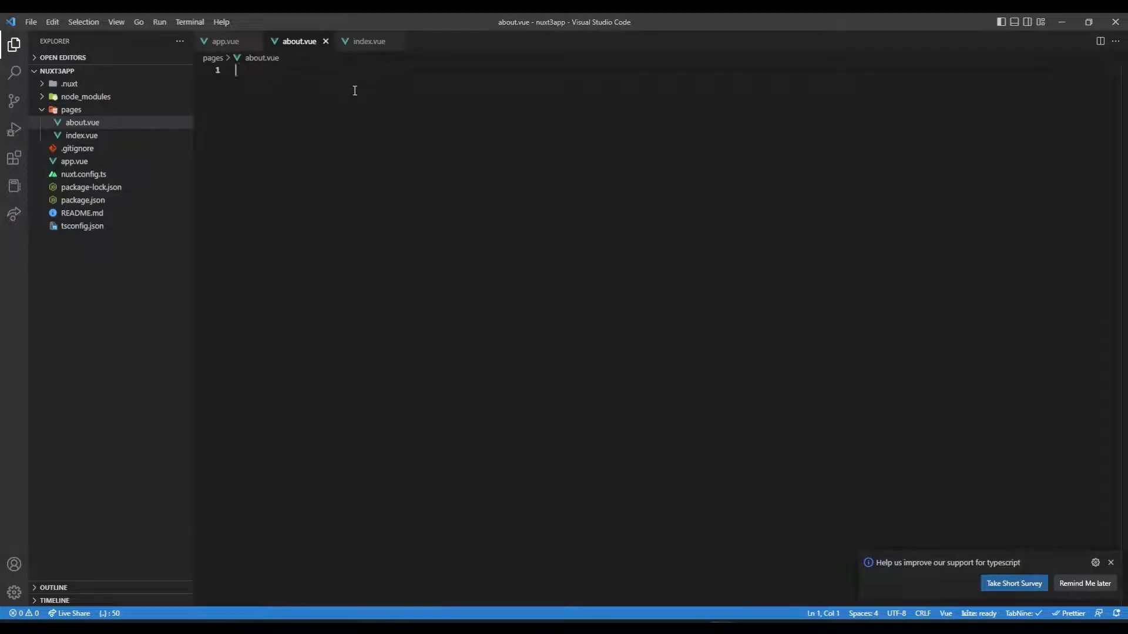
pyautogui.write('vbase')
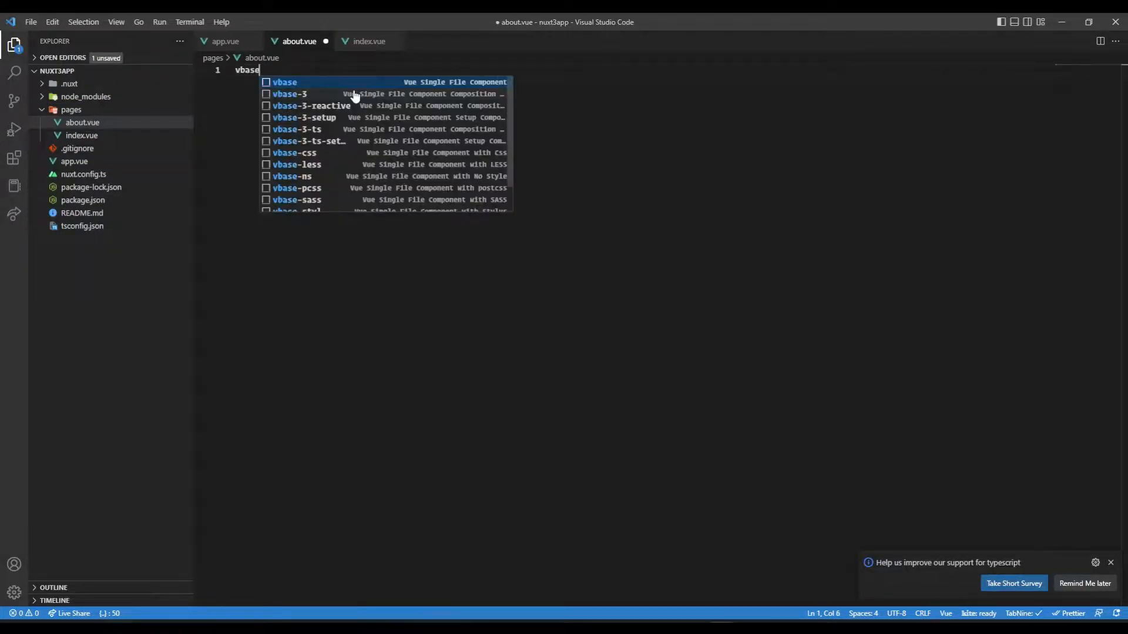
pyautogui.click(285, 81)
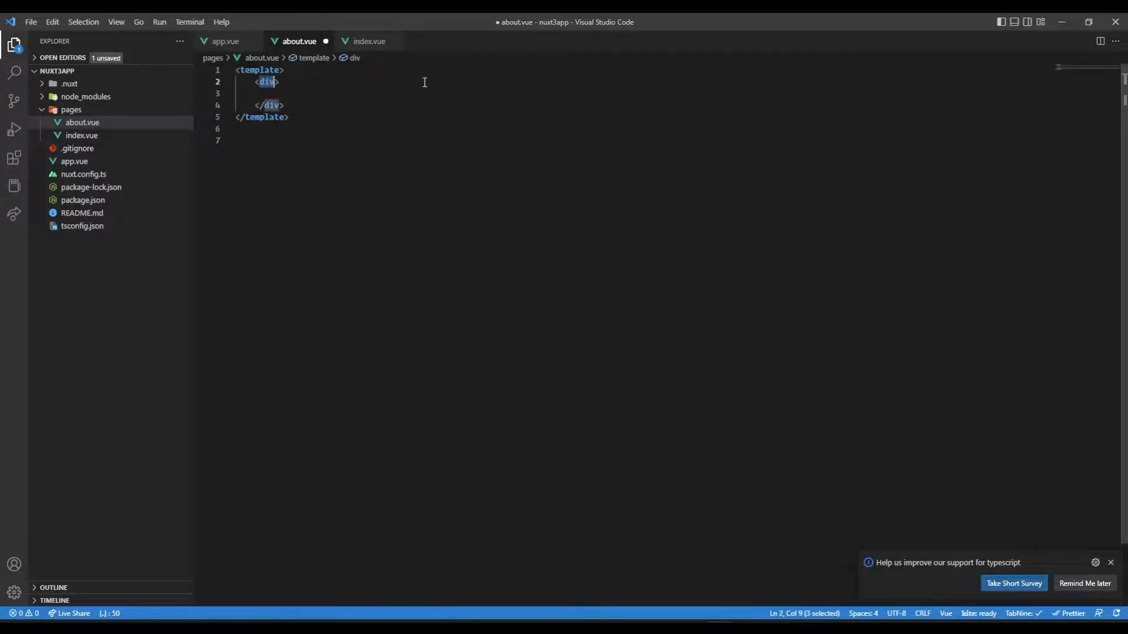
# Step: Add an h1 reading 'This is about page' inside the template div
pyautogui.write('h1')
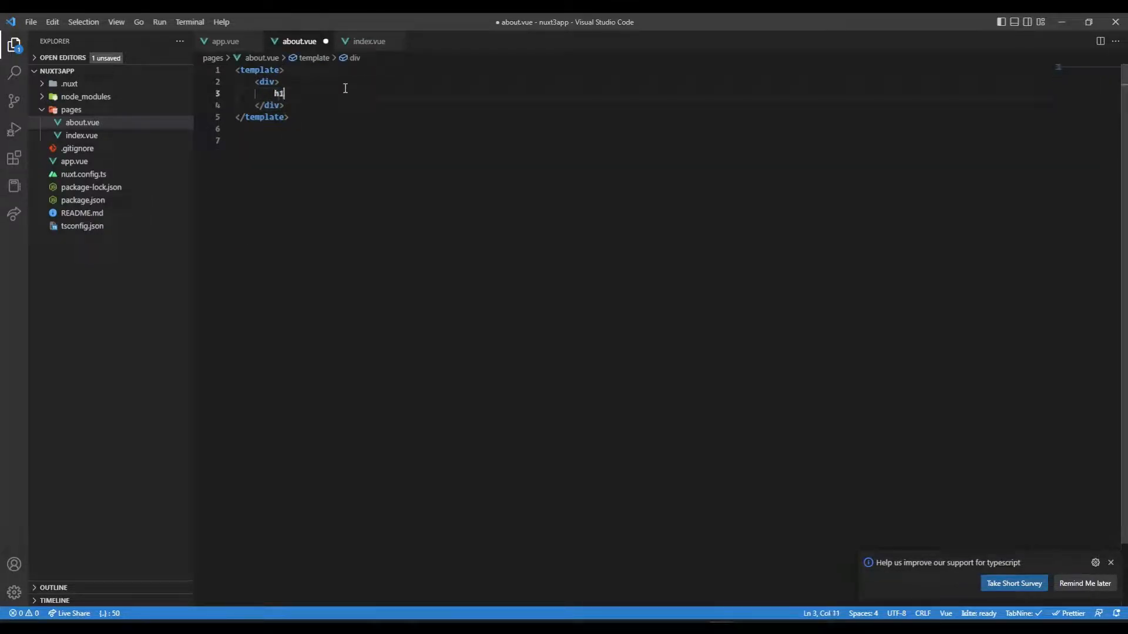
pyautogui.write('>This os a</h1>')
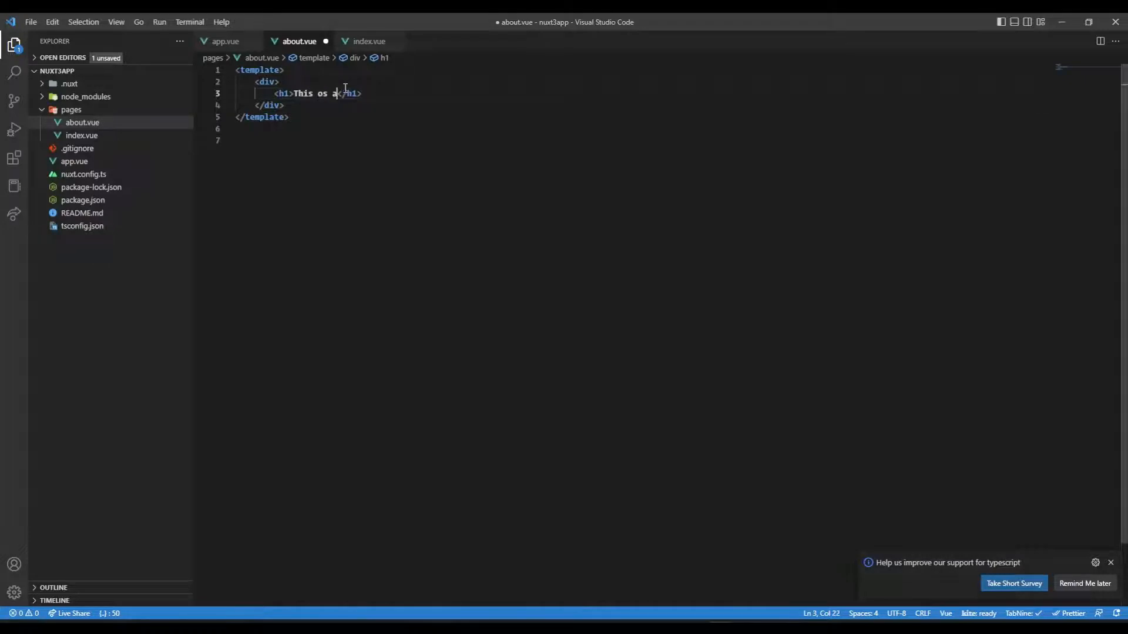
pyautogui.write('is about p')
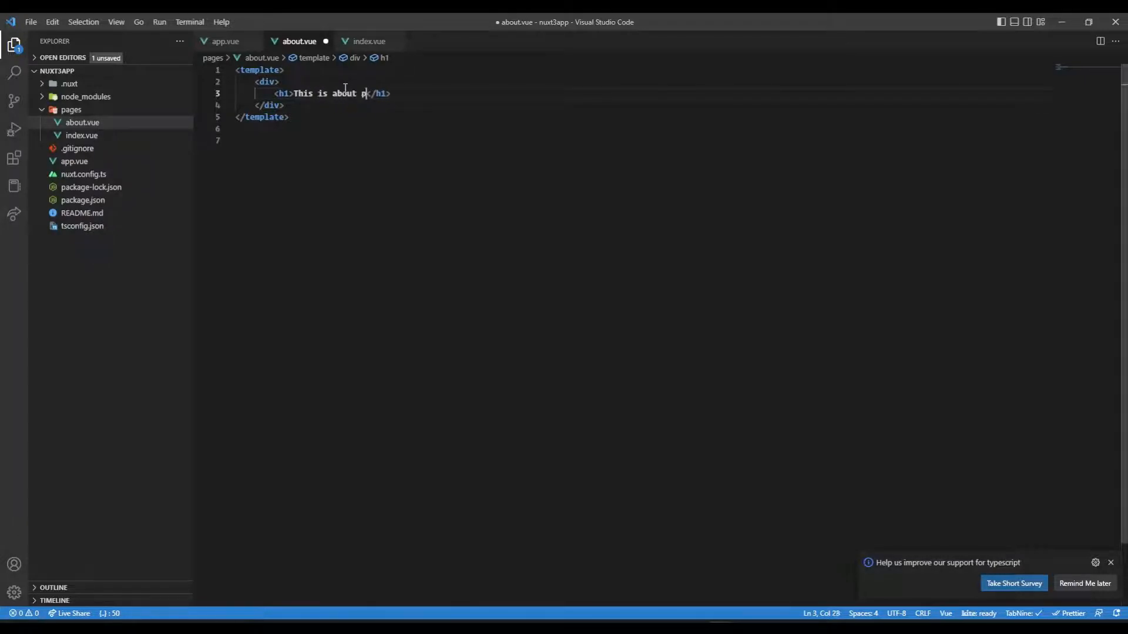
pyautogui.write('age')
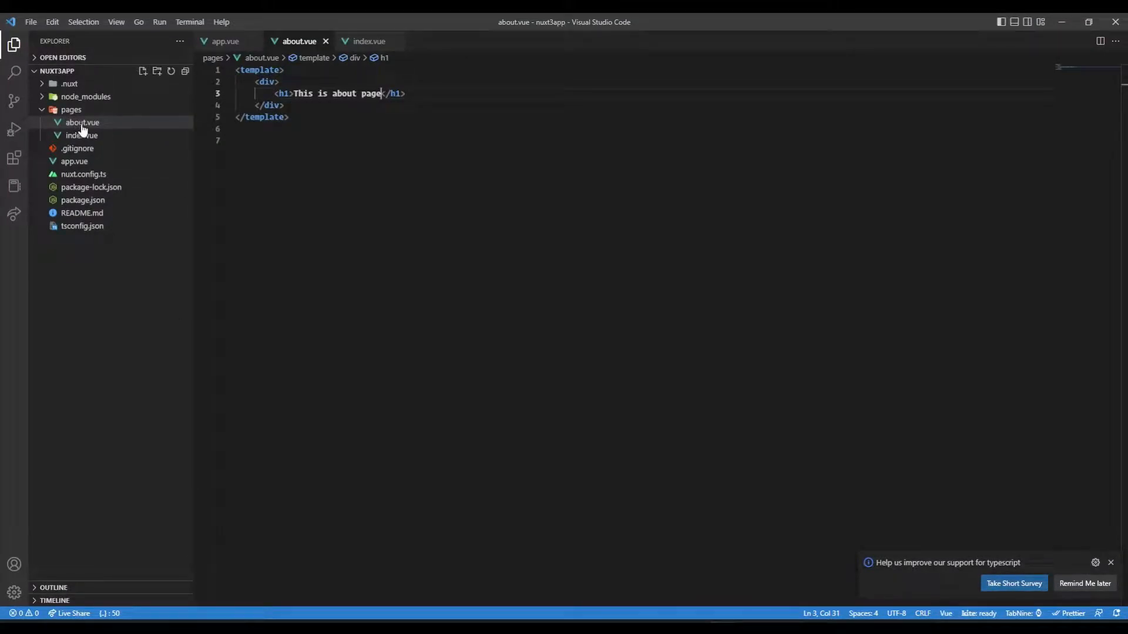
pyautogui.moveTo(739, 551)
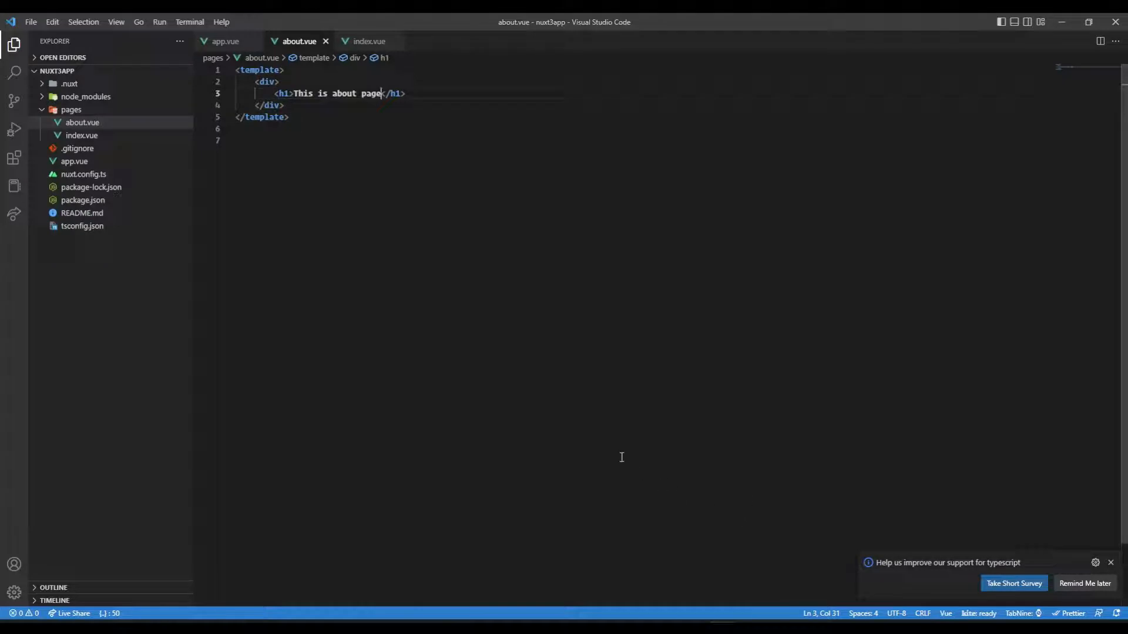
# Step: Review the <NuxtPage /> line in app.vue, then return to about.vue
pyautogui.click(224, 42)
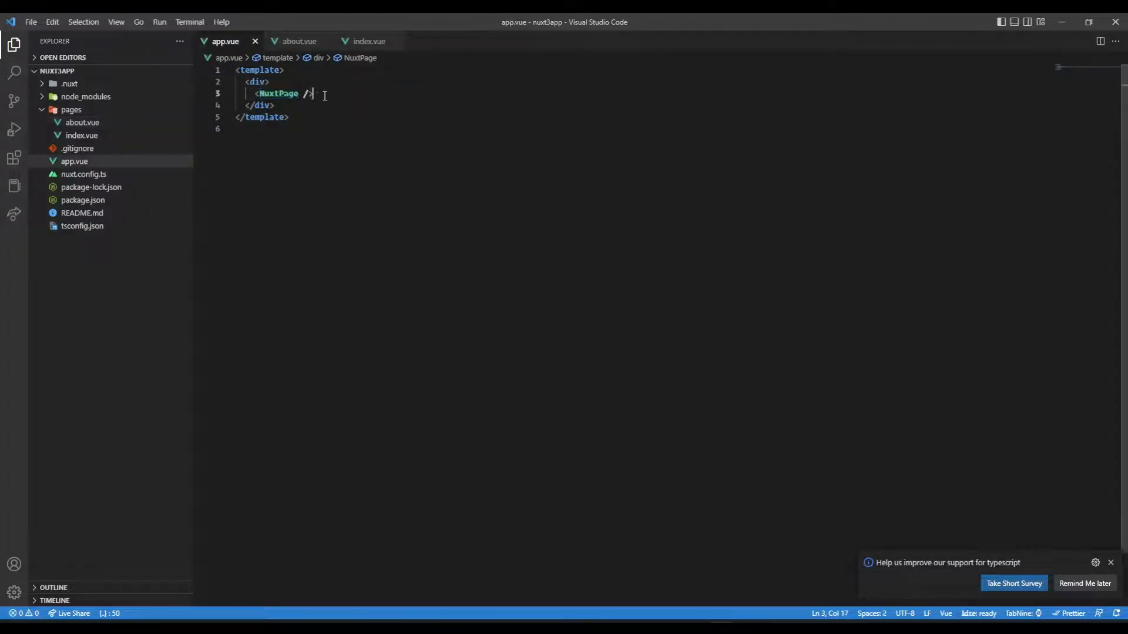
pyautogui.tripleClick(277, 94)
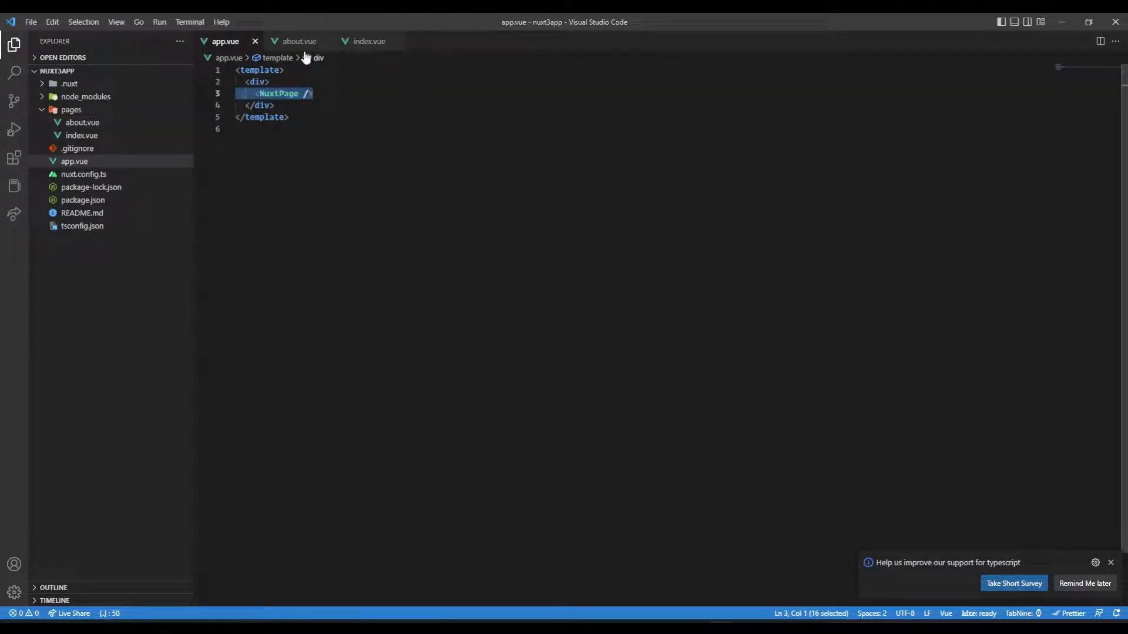
pyautogui.click(82, 122)
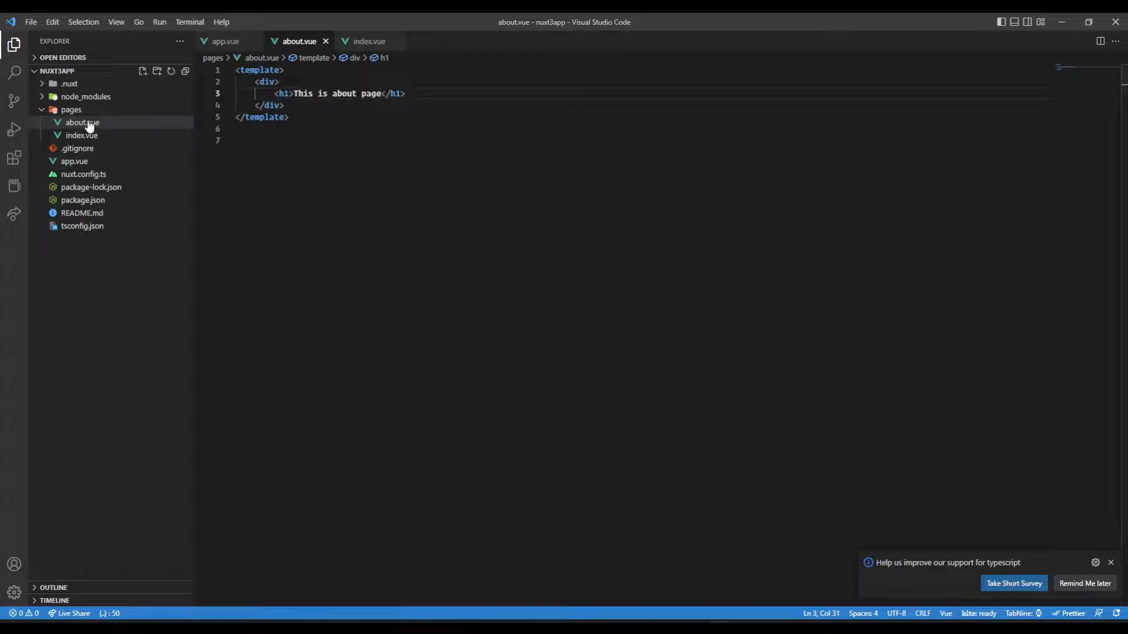
pyautogui.moveTo(125, 141)
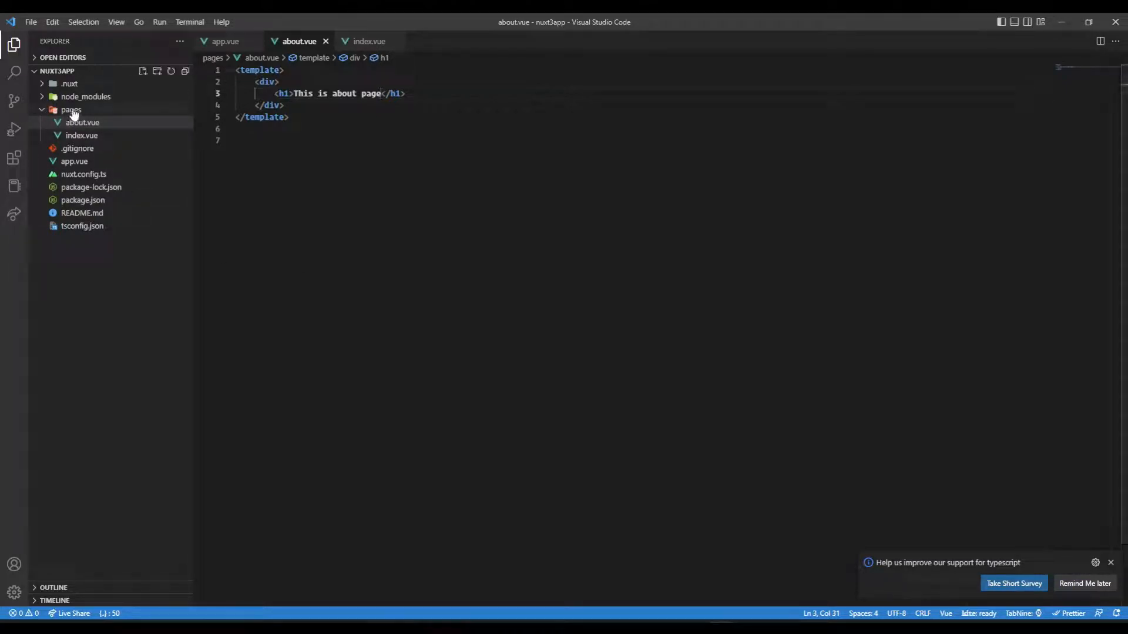
pyautogui.moveTo(70, 109)
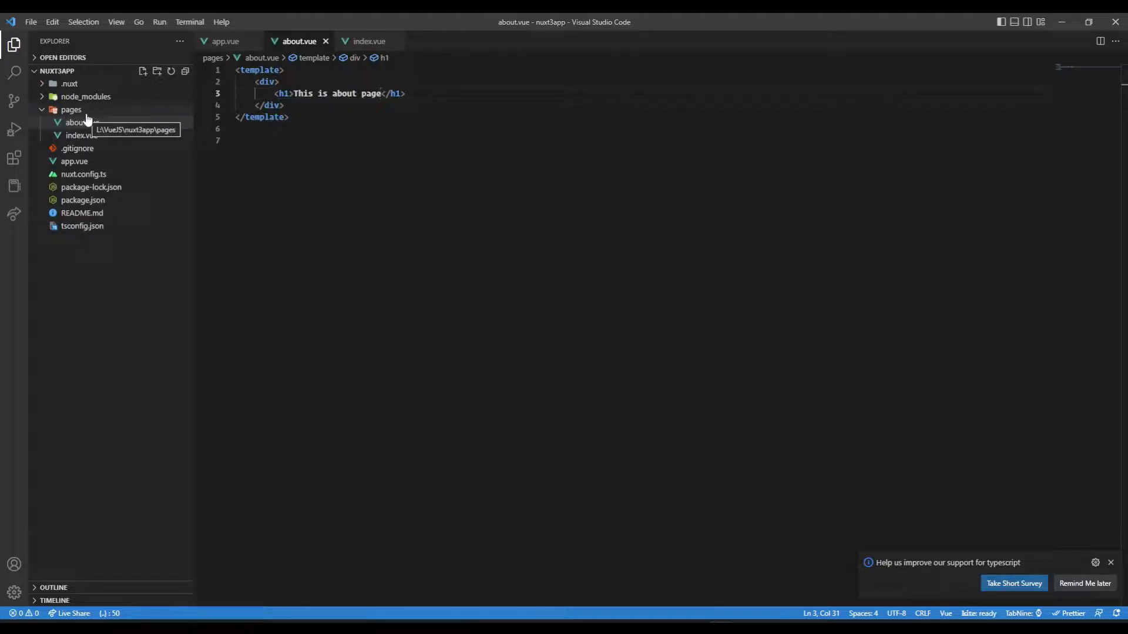
pyautogui.moveTo(207, 118)
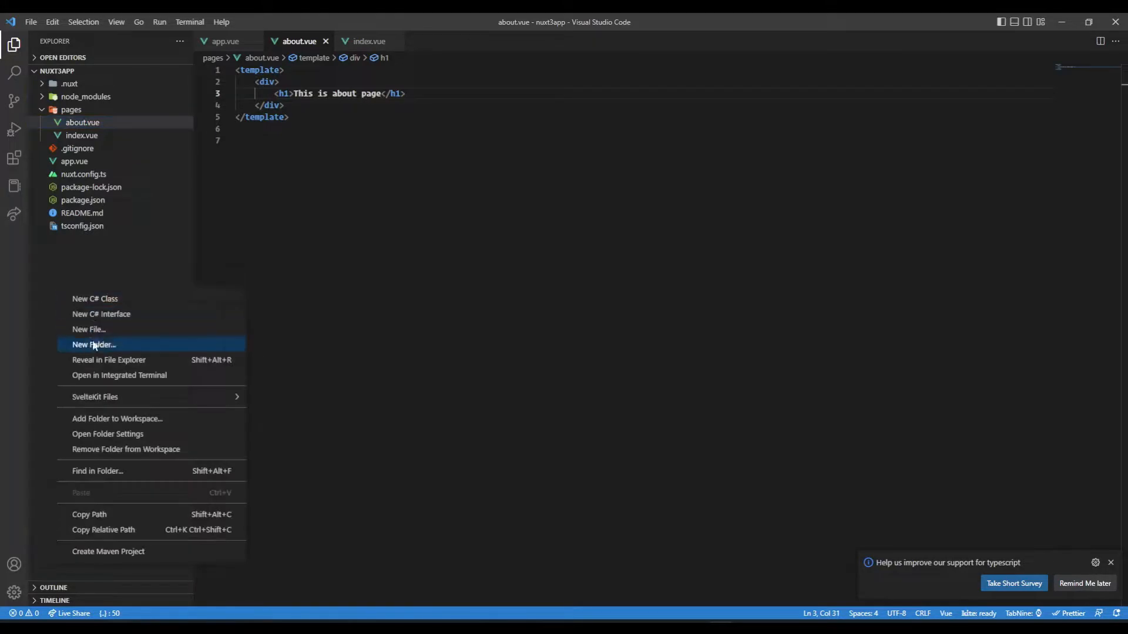
# Step: Create components/Title.vue from the vbase snippet with an h1 wrapping <slot />
pyautogui.click(92, 345)
pyautogui.write('components')
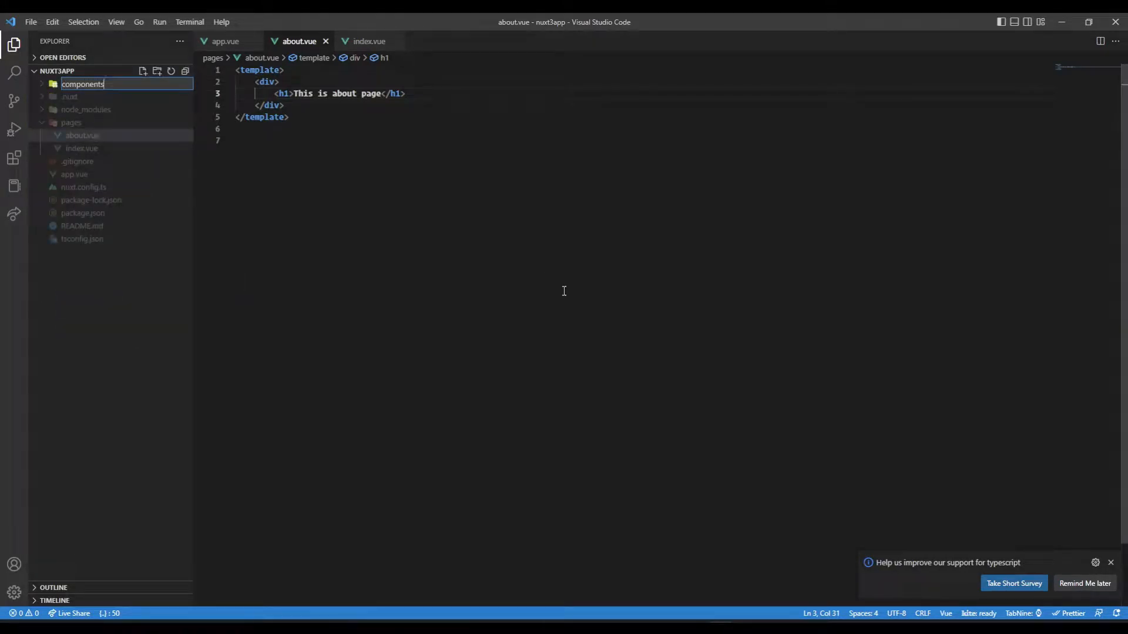
pyautogui.moveTo(112, 96)
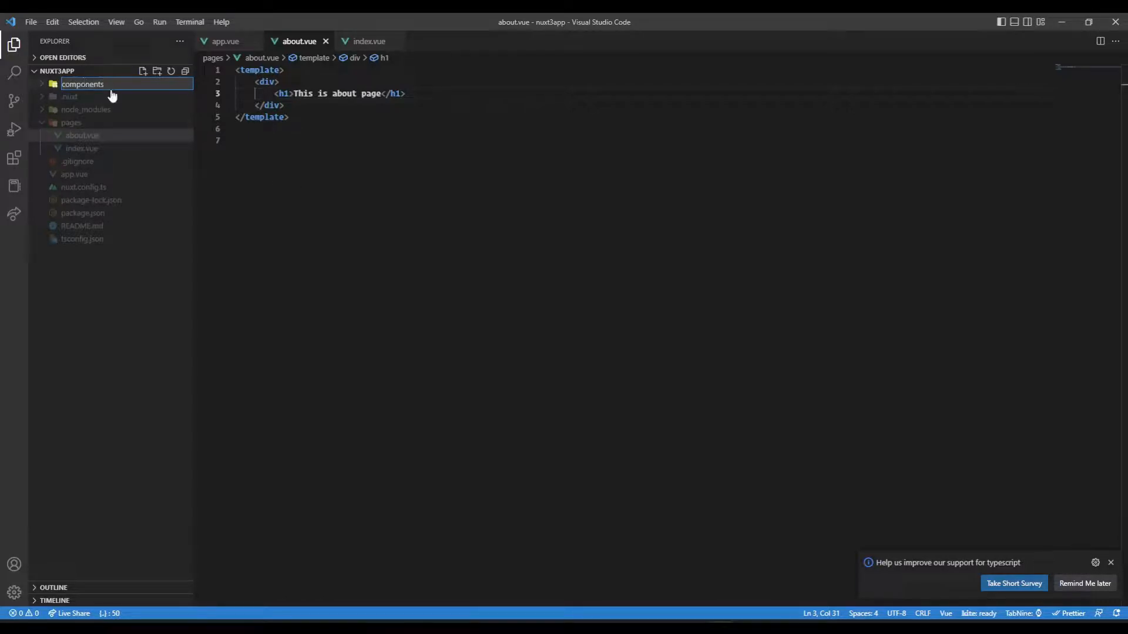
pyautogui.moveTo(665, 238)
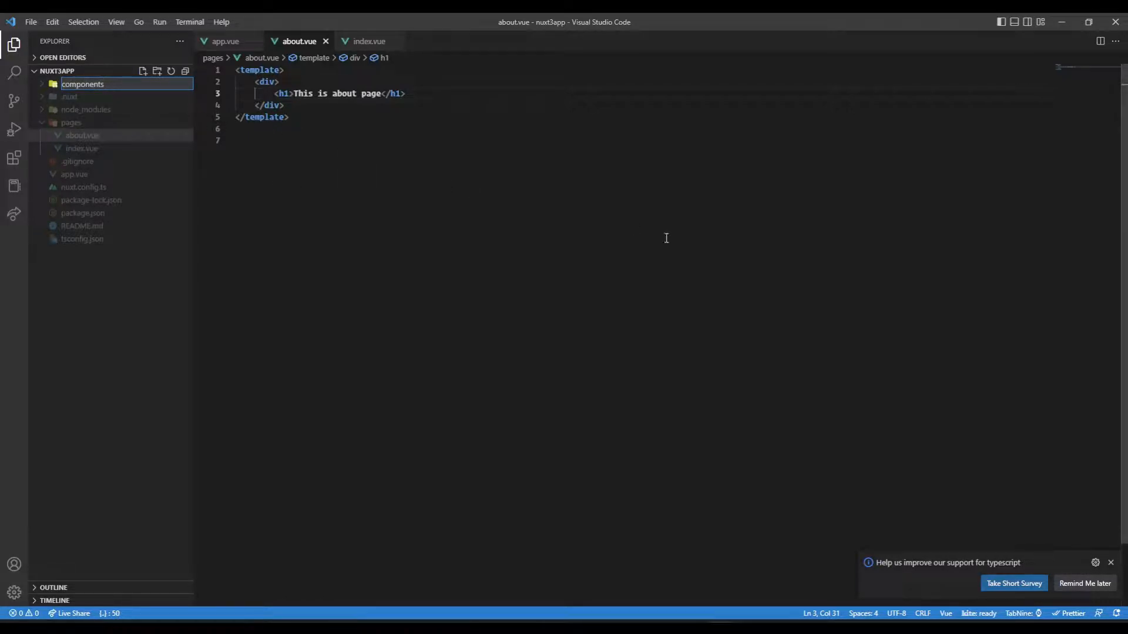
pyautogui.rightClick(82, 83)
pyautogui.write('Title.vue')
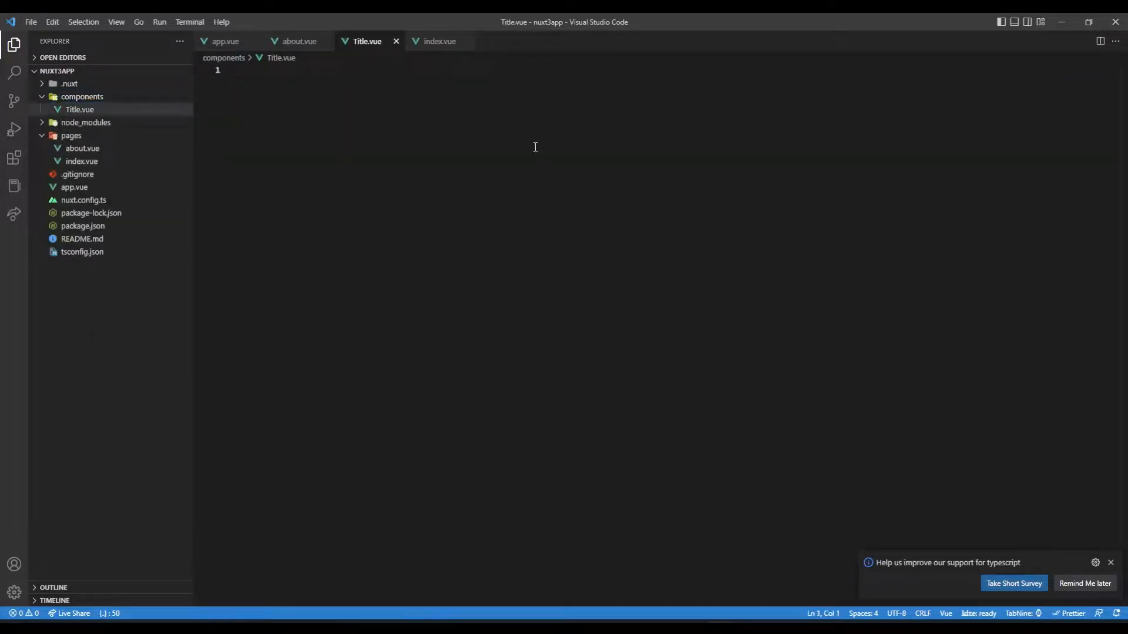
pyautogui.write('vba')
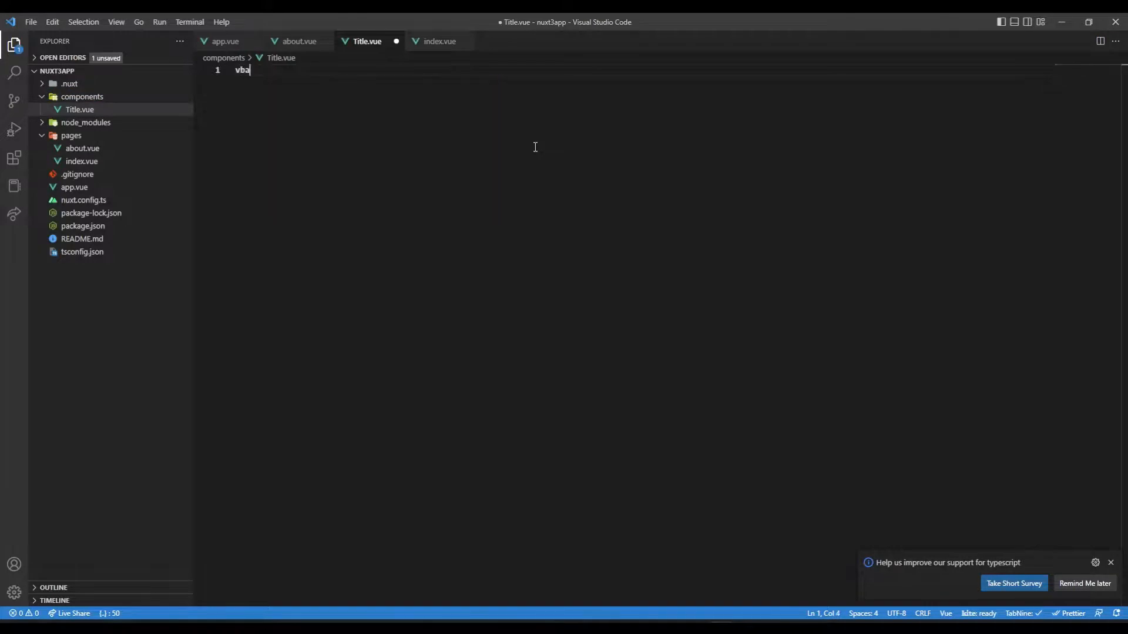
pyautogui.press('Tab')
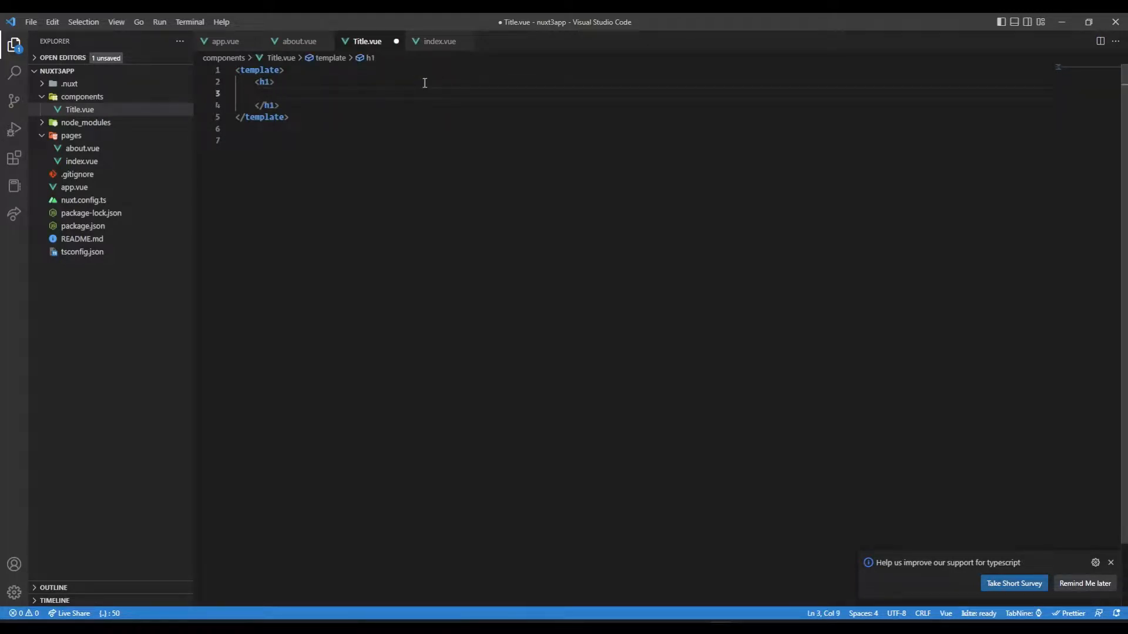
pyautogui.write('<slot />')
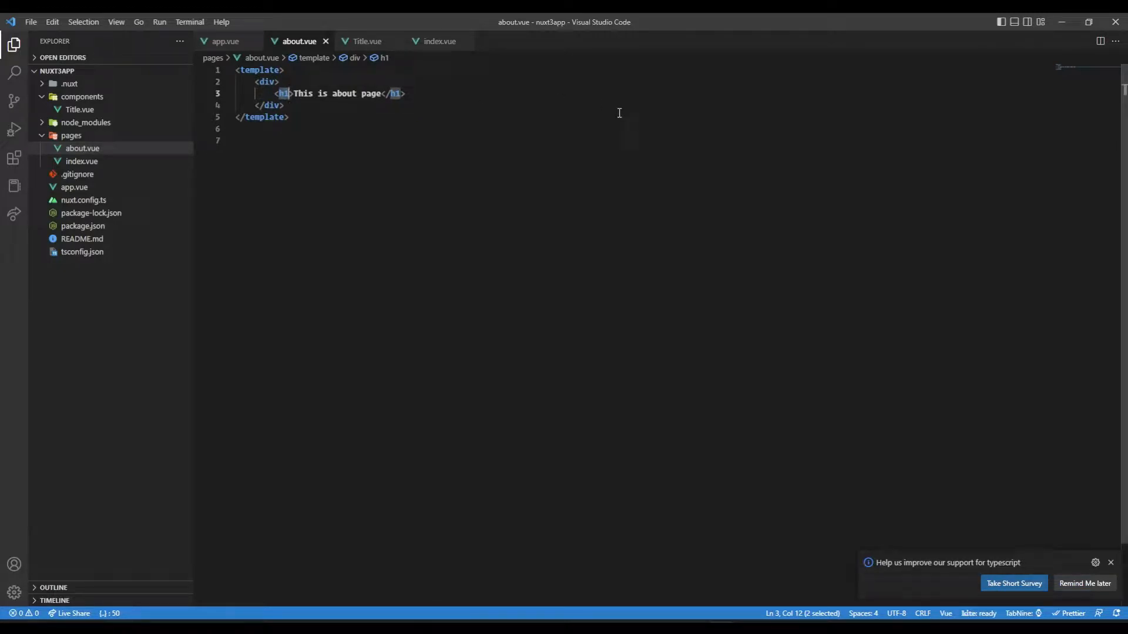
# Step: Rename the Title.vue component to CustomTitle.vue and save it
pyautogui.write('Title.vue')
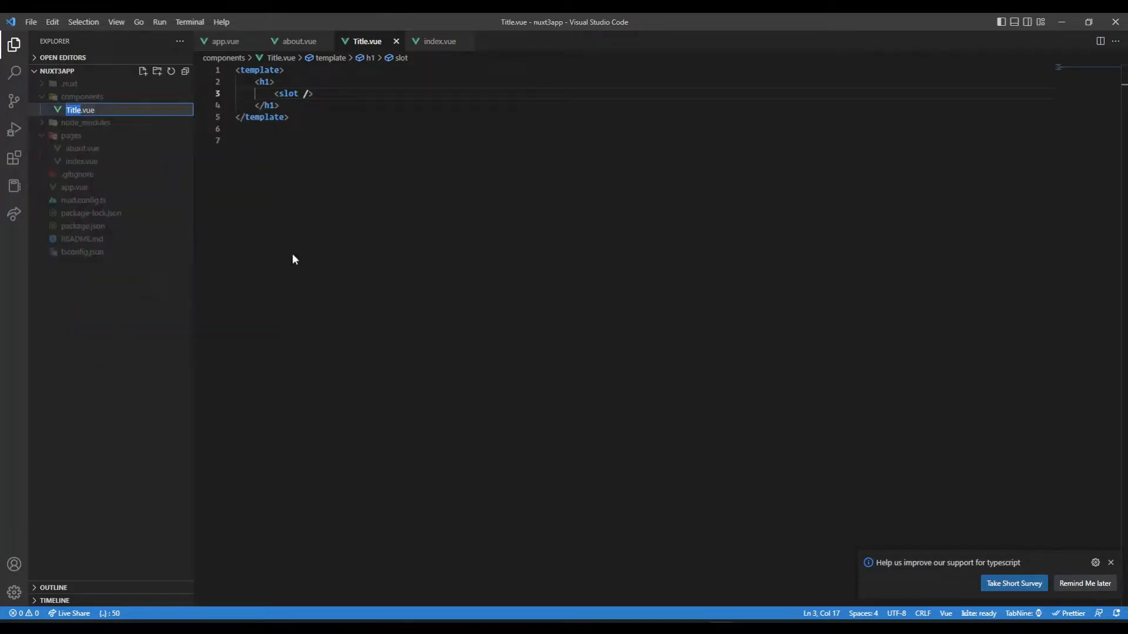
pyautogui.write('Cus')
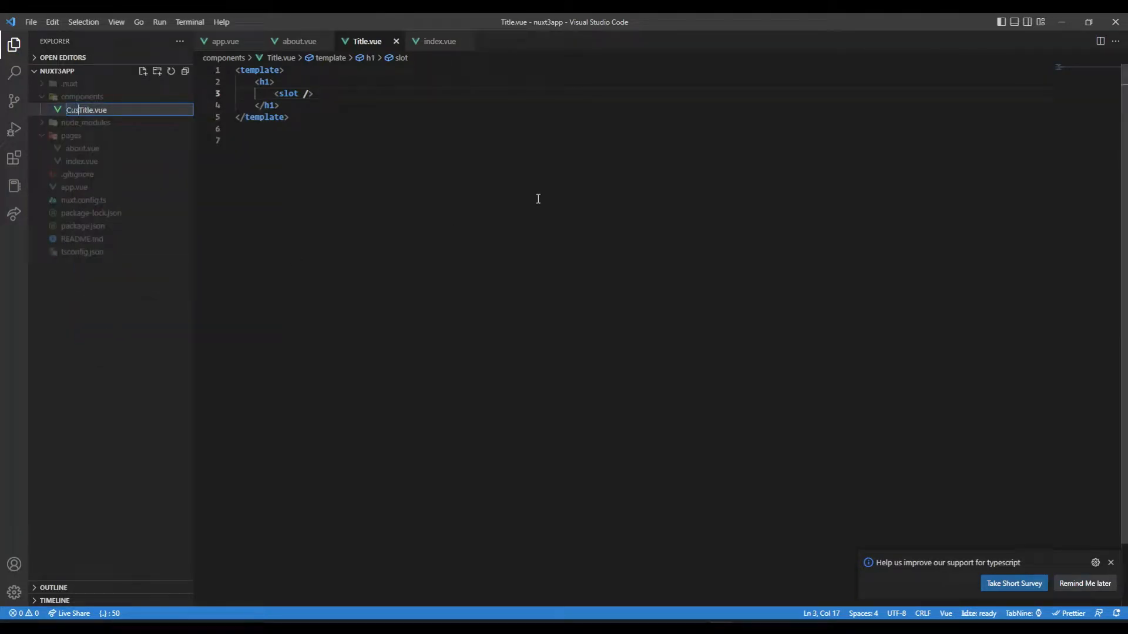
pyautogui.press('Enter')
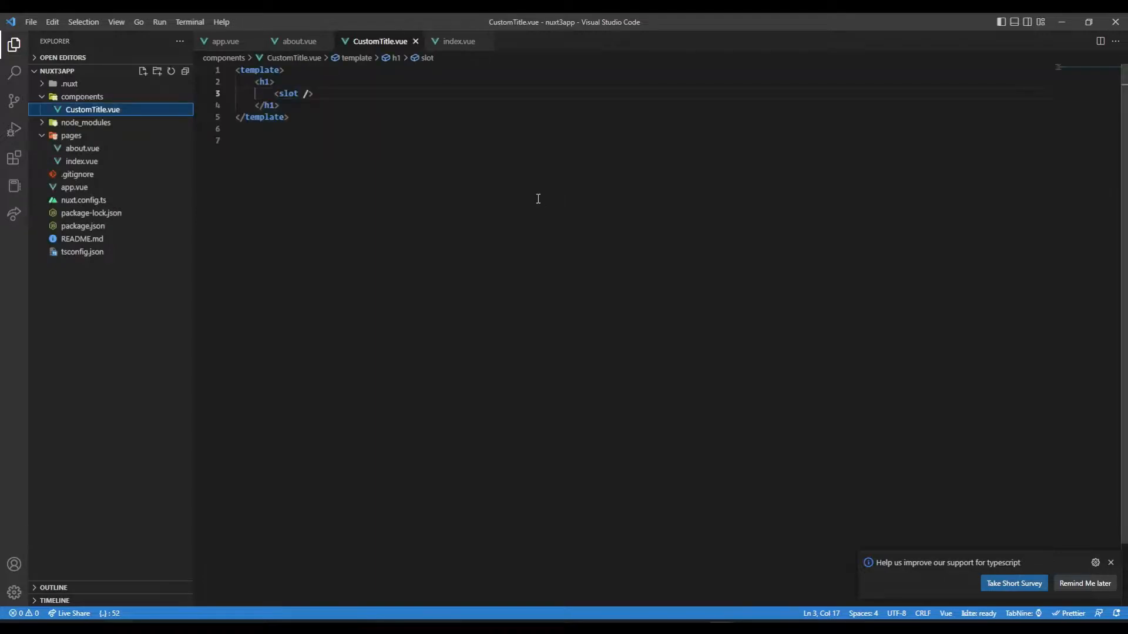
pyautogui.moveTo(231, 169)
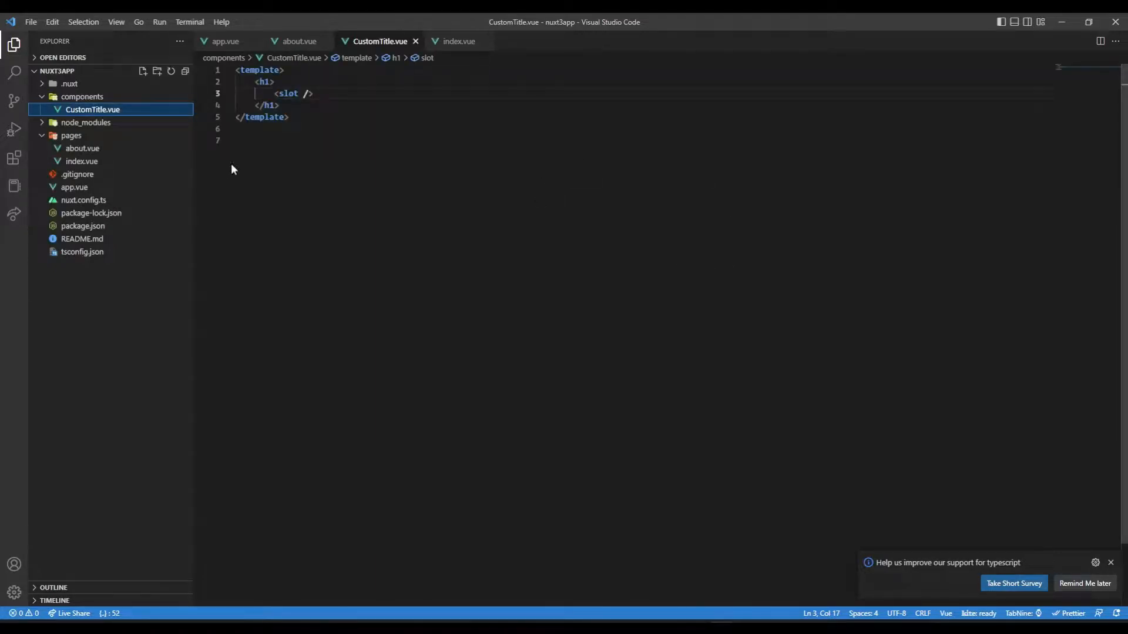
pyautogui.moveTo(113, 122)
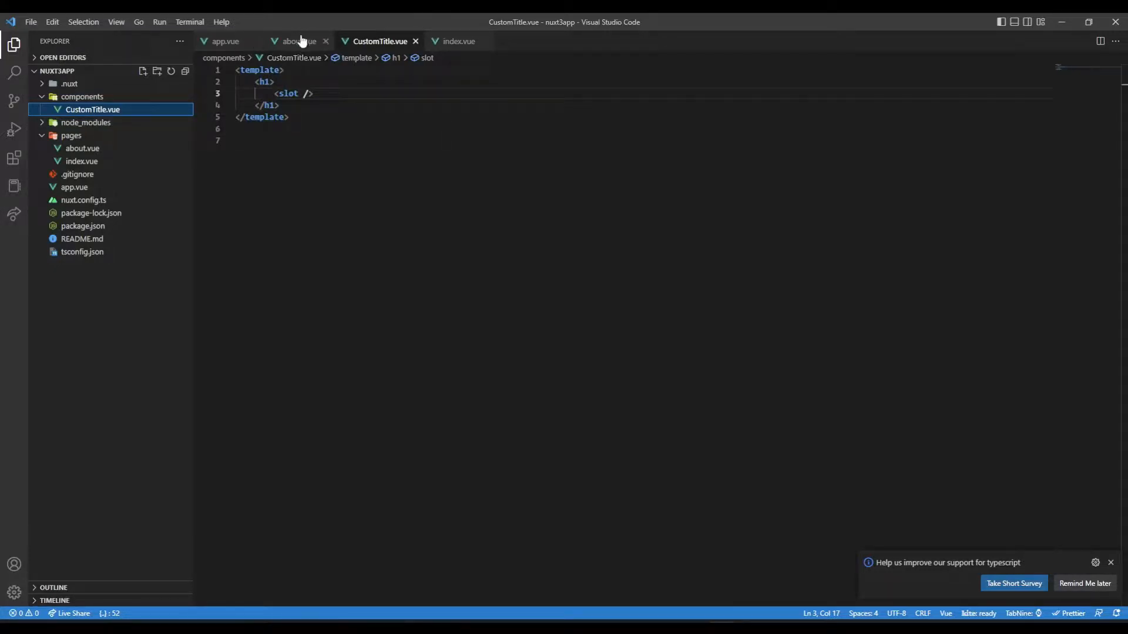
pyautogui.click(298, 42)
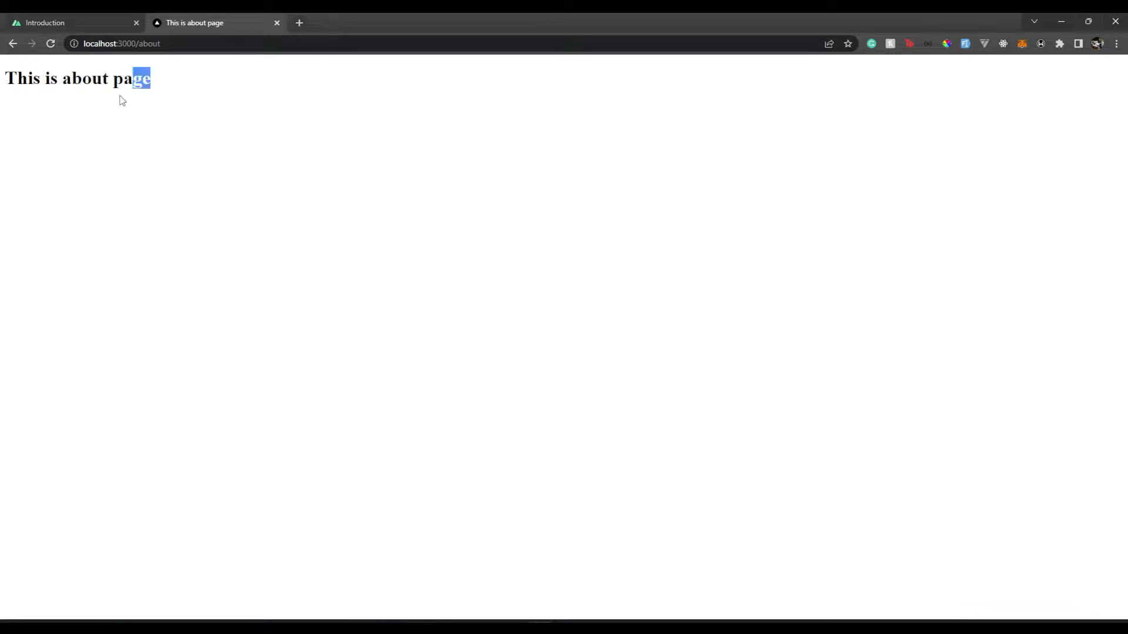
# Step: Highlight the 'This is about page' heading on localhost:3000/about
pyautogui.tripleClick(76, 78)
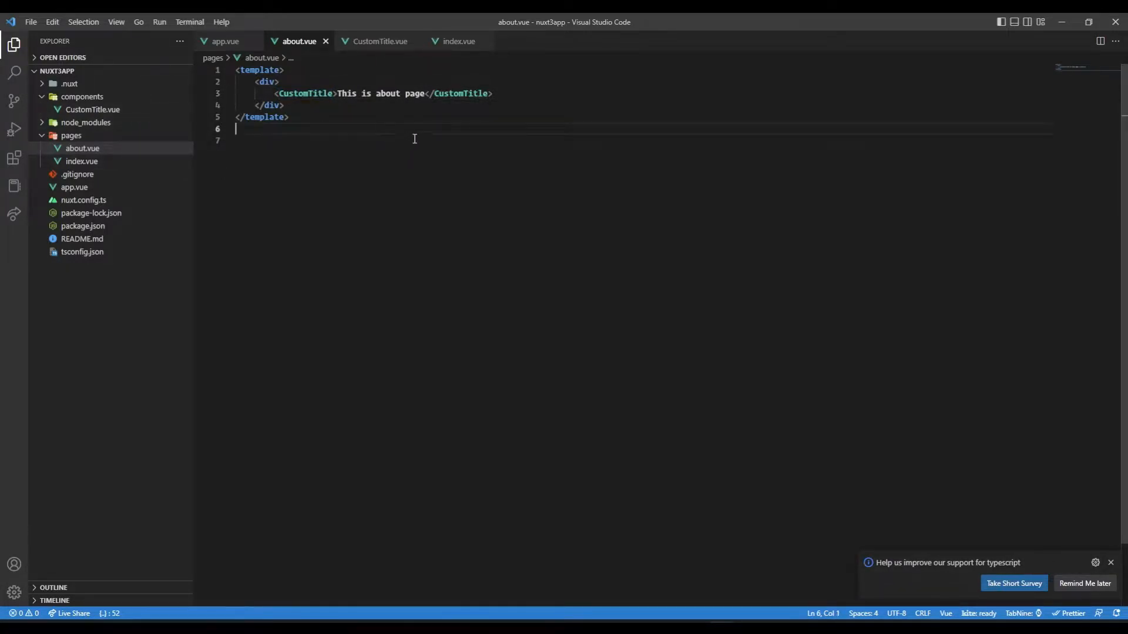
pyautogui.moveTo(447, 142)
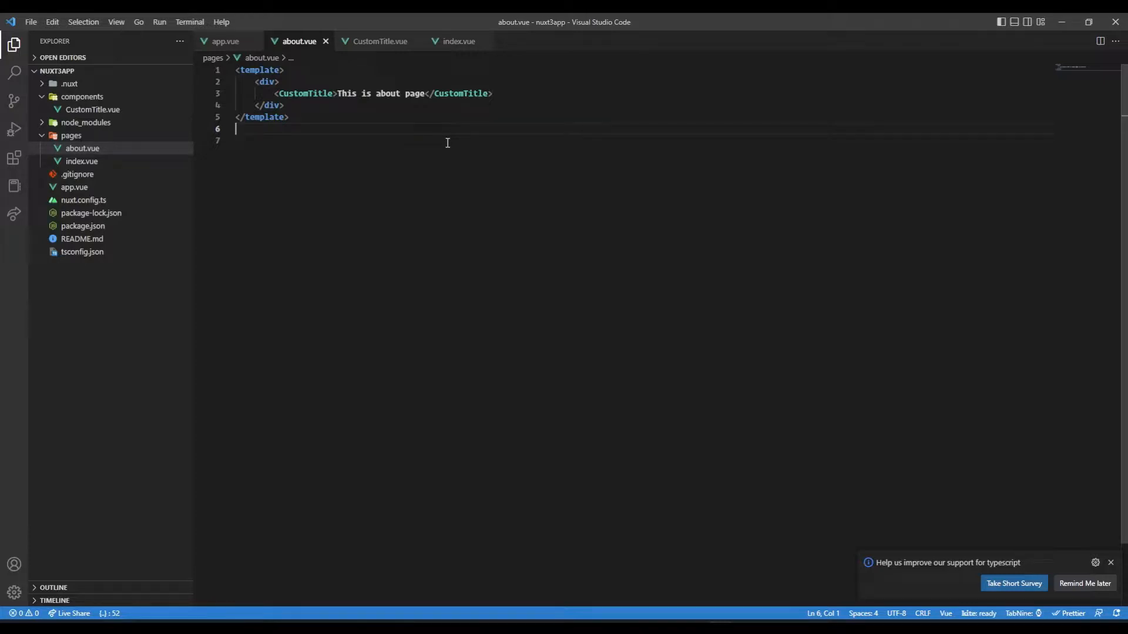
pyautogui.moveTo(83, 97)
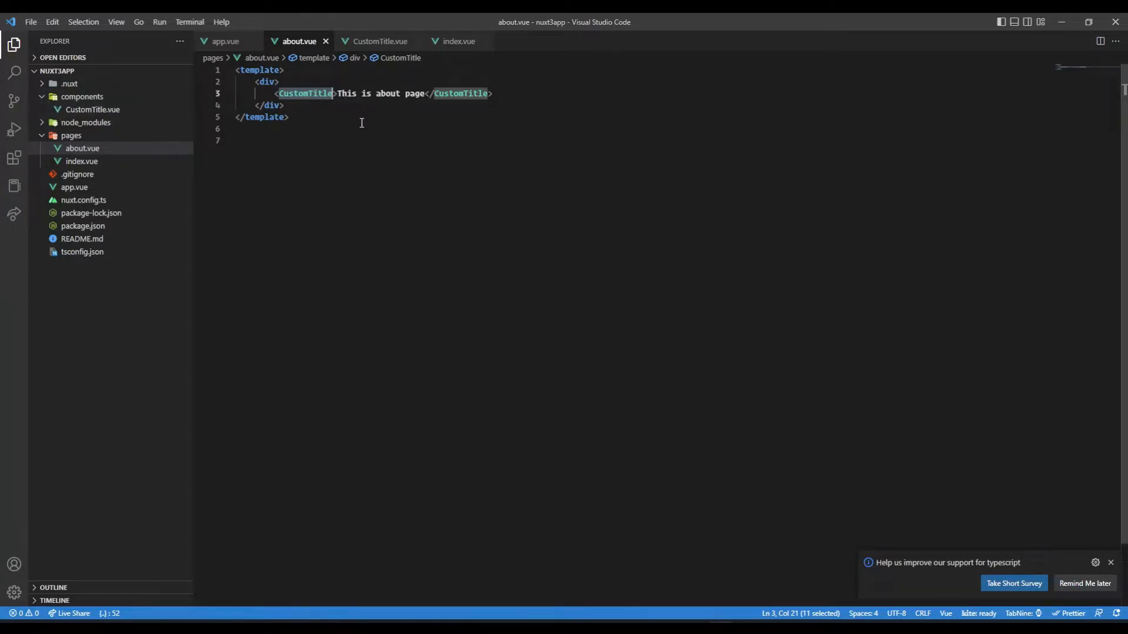
pyautogui.moveTo(365, 153)
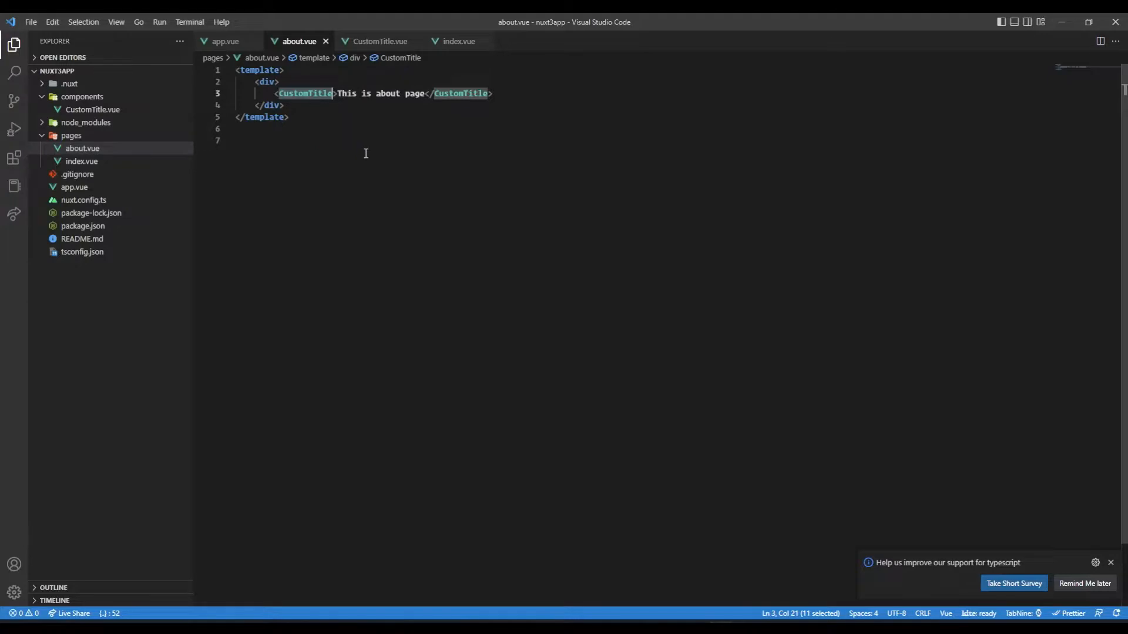
pyautogui.moveTo(352, 128)
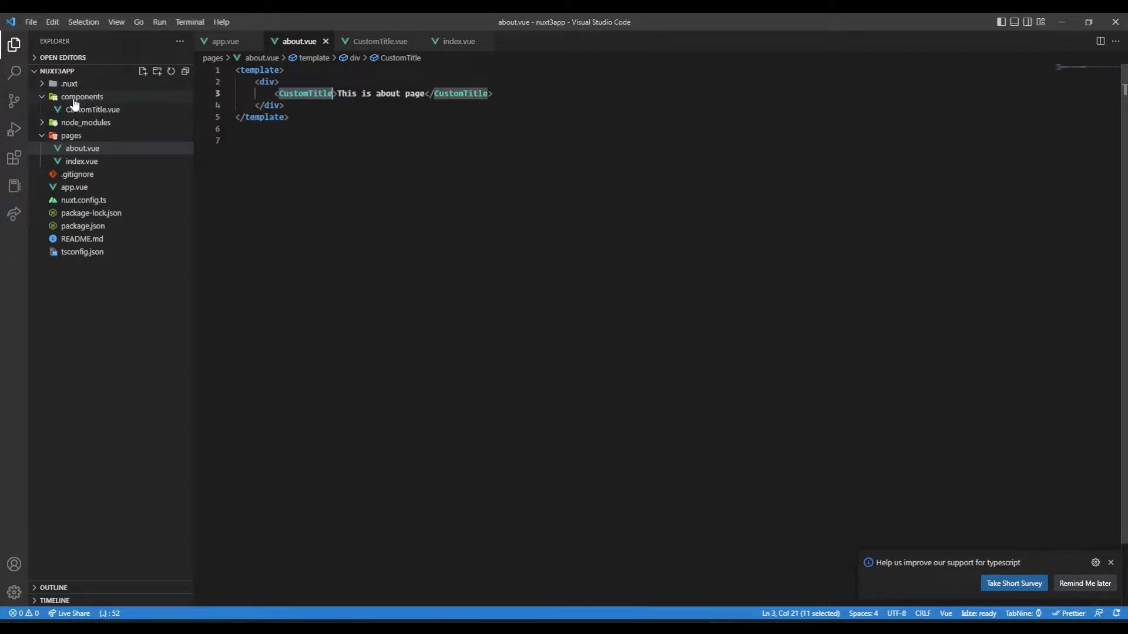
pyautogui.moveTo(81, 97)
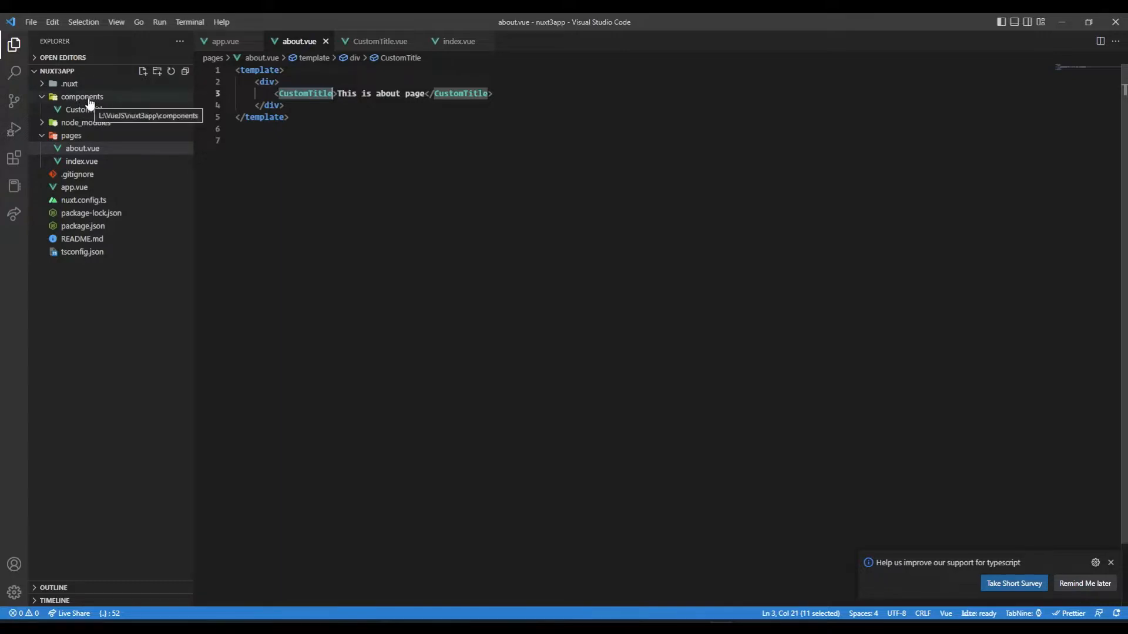
pyautogui.moveTo(115, 102)
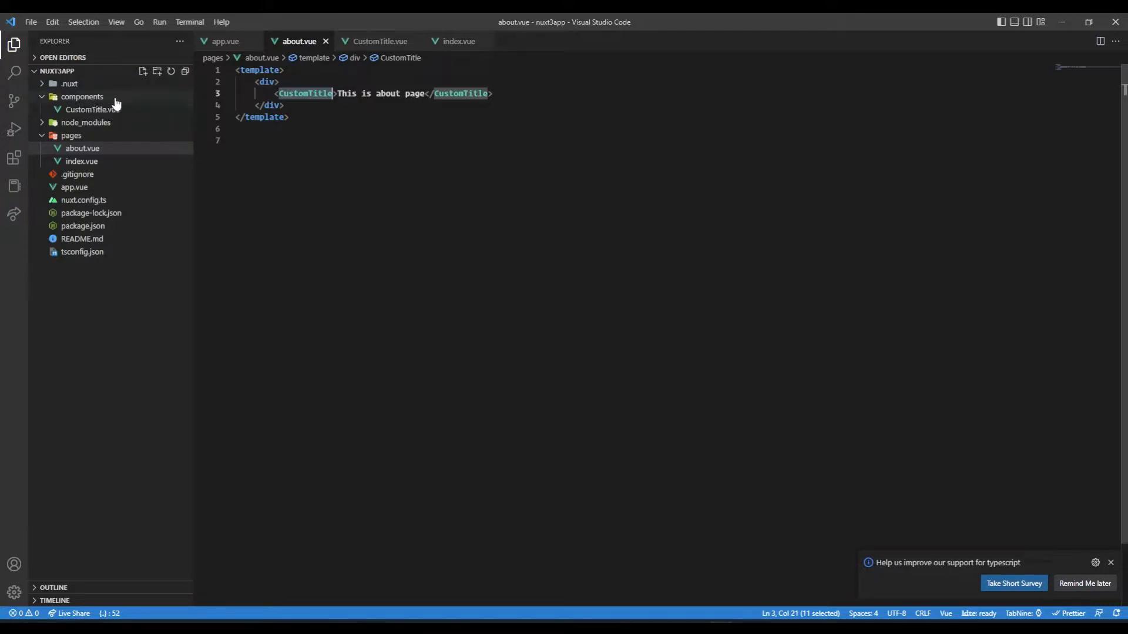
# Step: Create a dashboard folder in components containing a new Home.vue file
pyautogui.rightClick(82, 97)
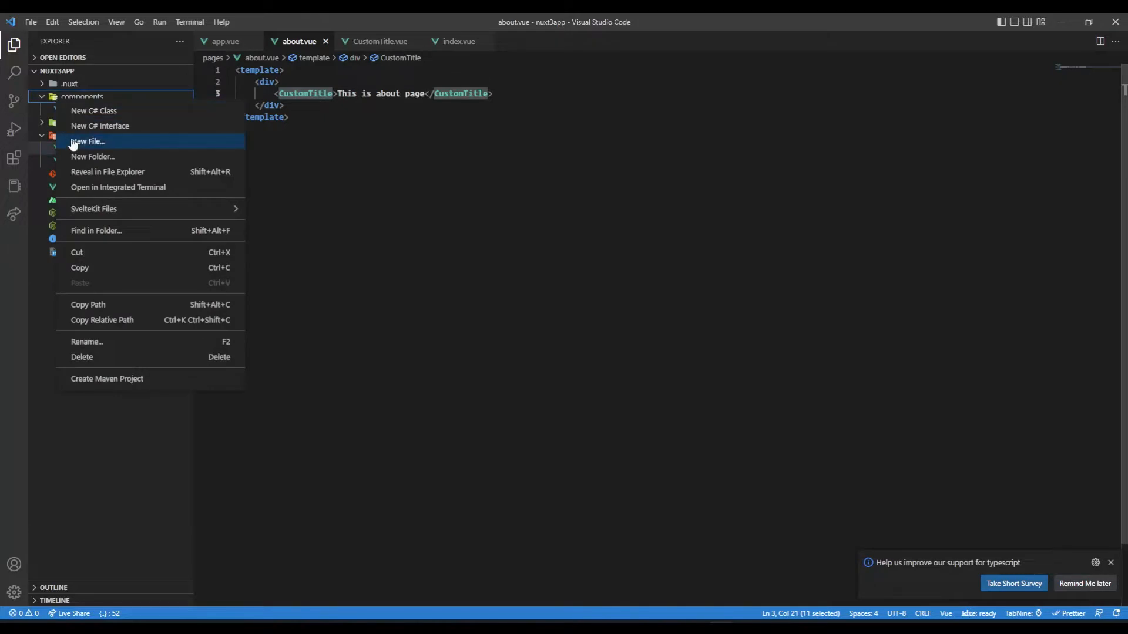
pyautogui.click(93, 157)
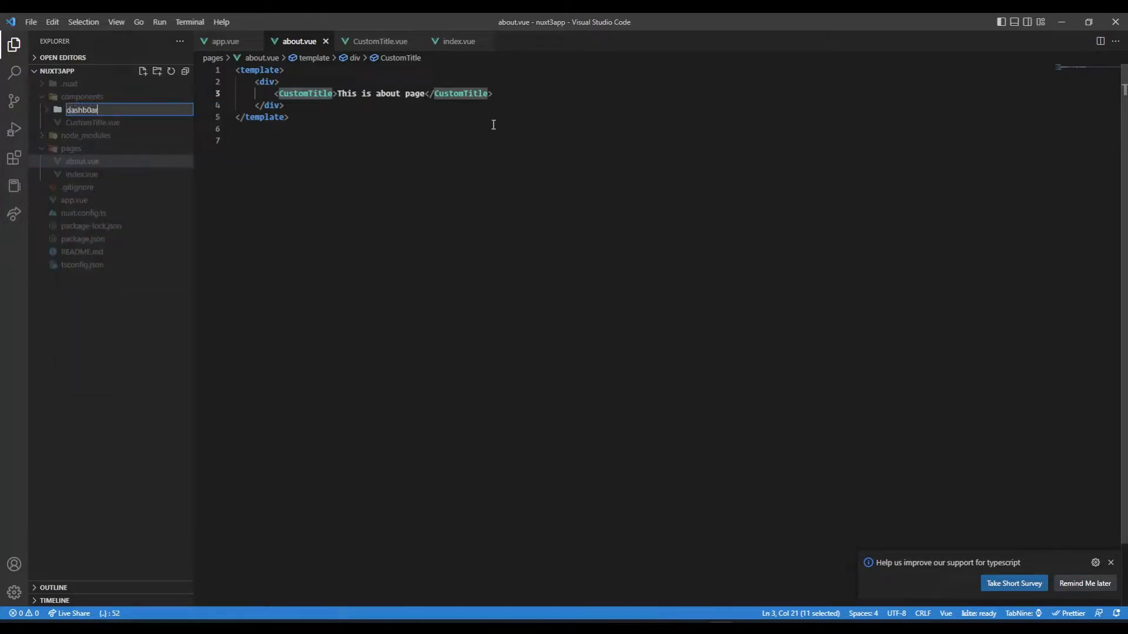
pyautogui.write('dashboard')
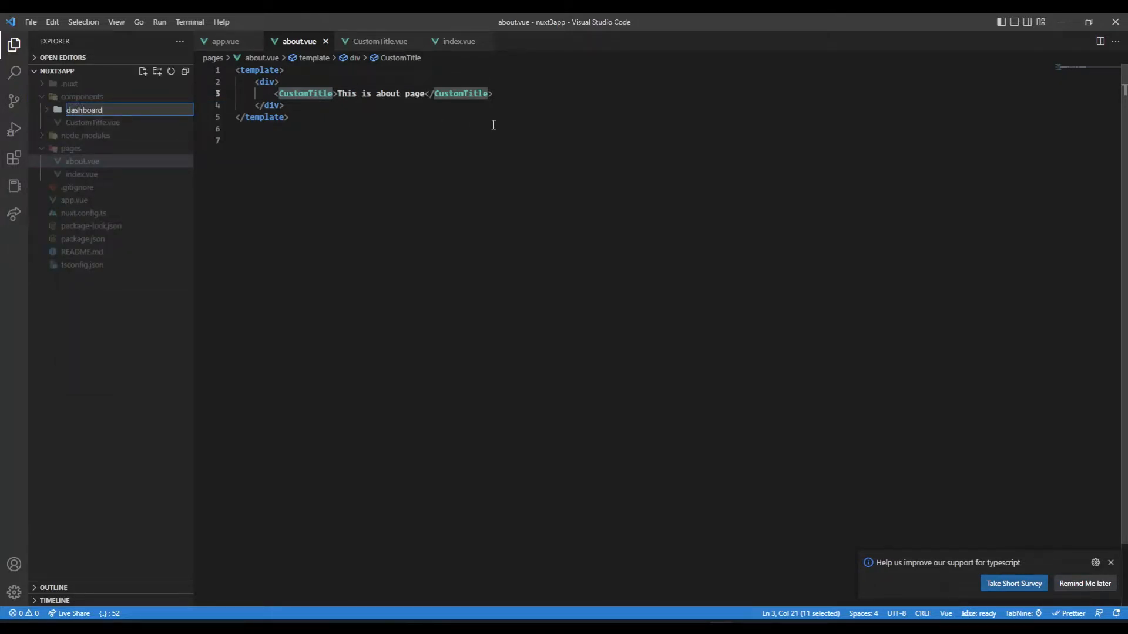
pyautogui.rightClick(84, 110)
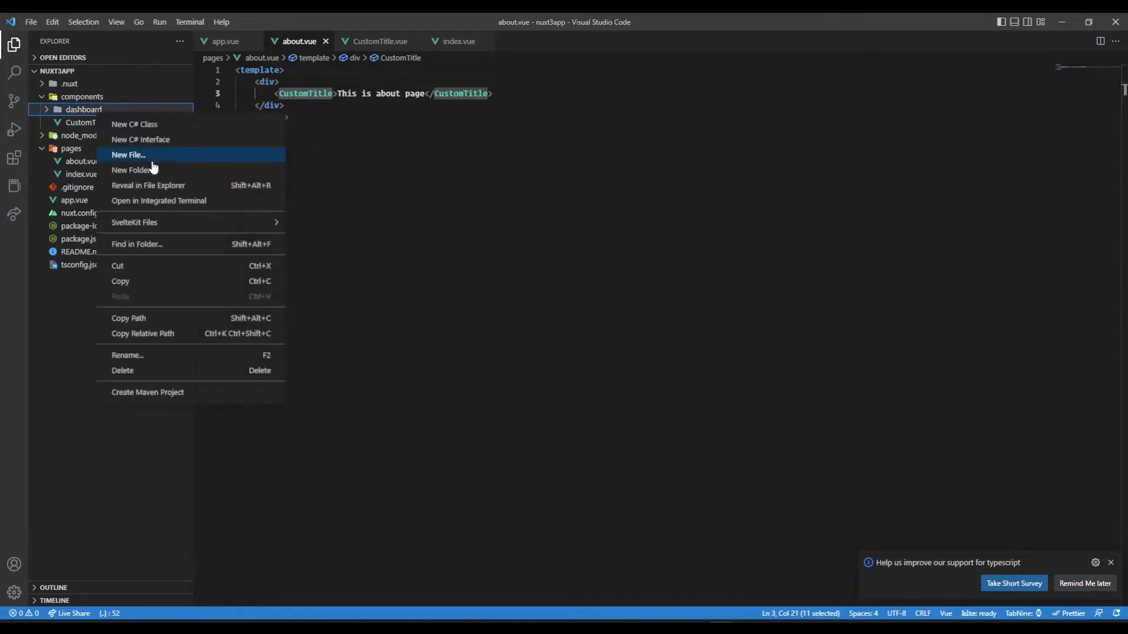
pyautogui.click(128, 154)
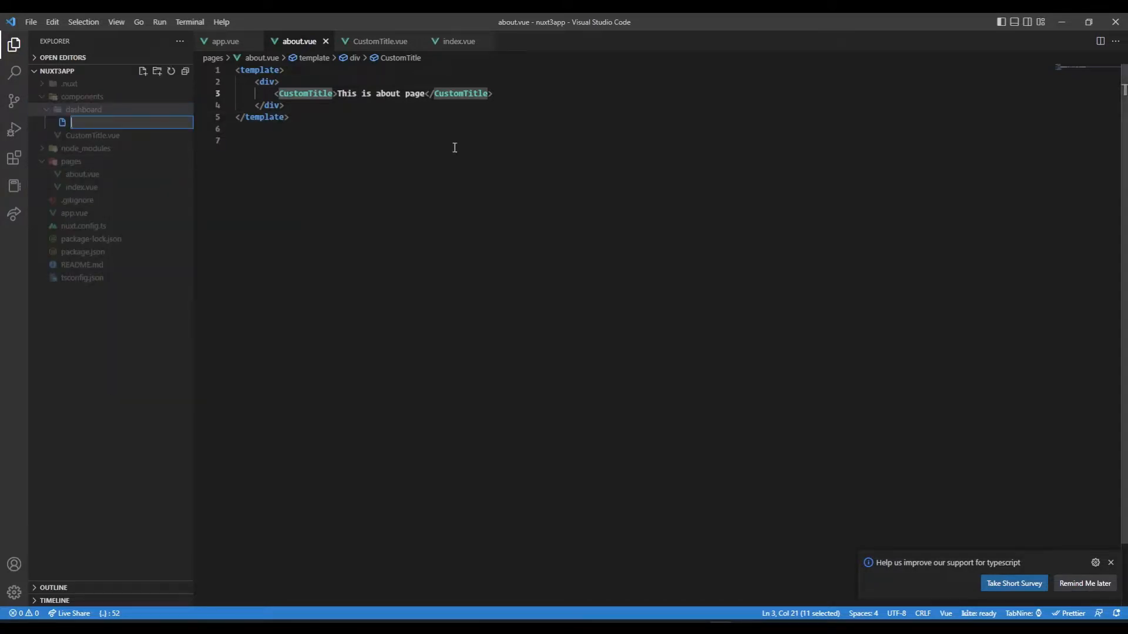
pyautogui.write('Home.v')
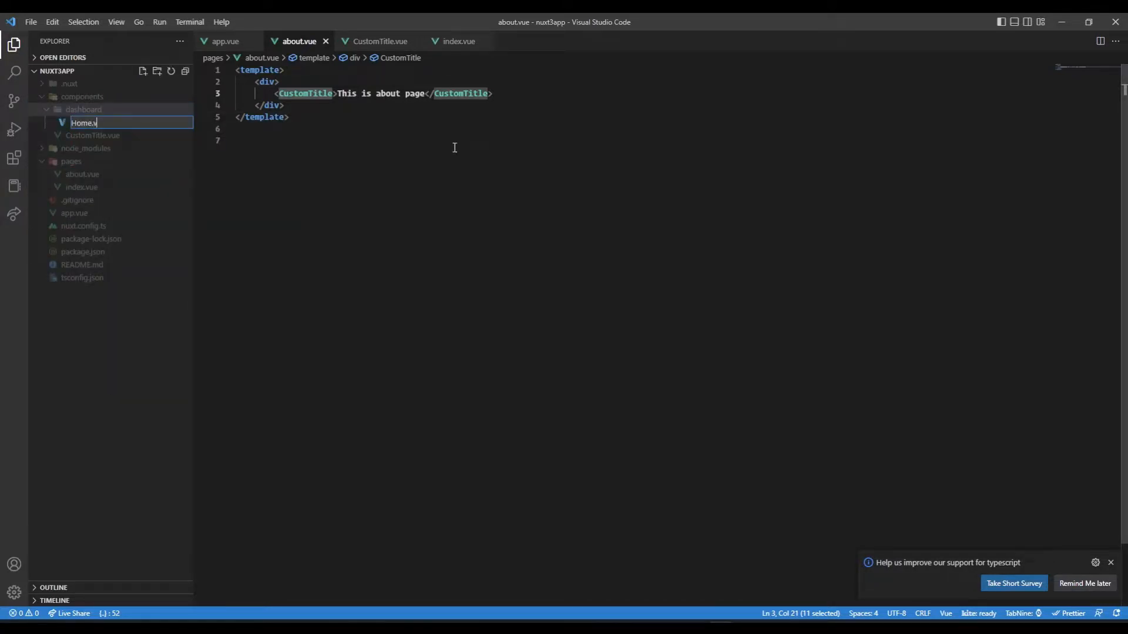
pyautogui.press('Enter')
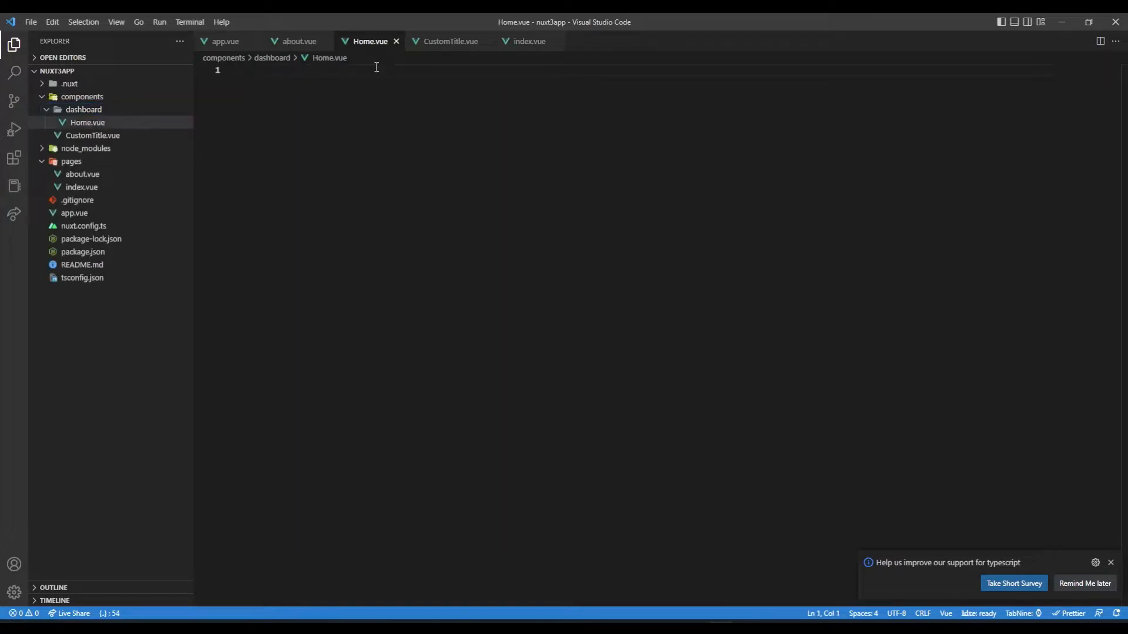
pyautogui.moveTo(87, 122)
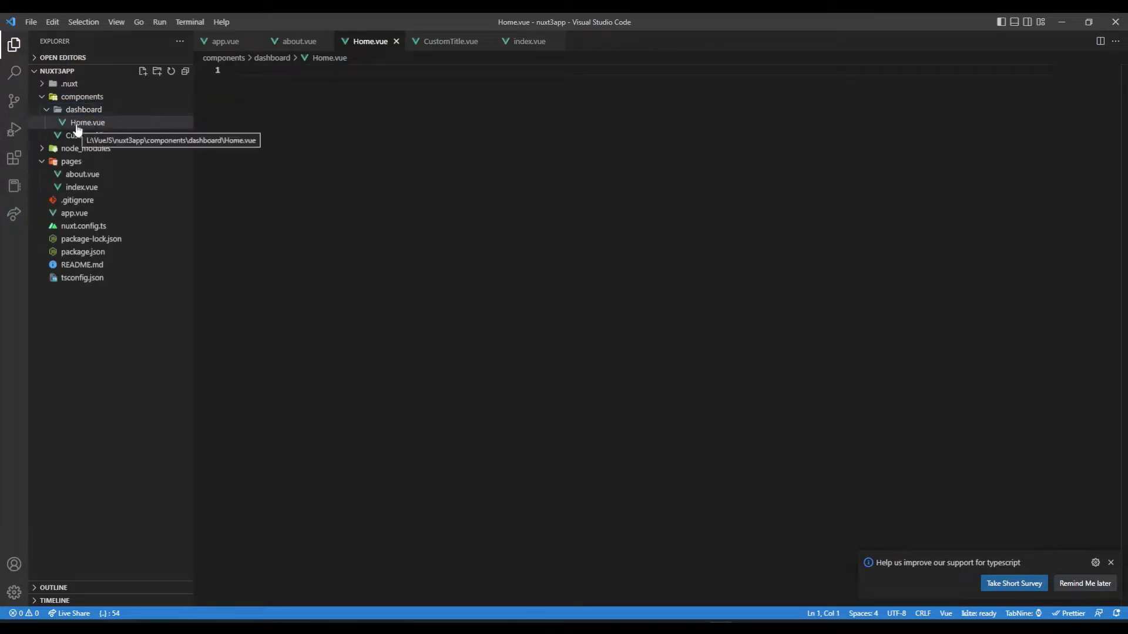
# Step: Fill Home.vue from the vbase snippet with the text 'This is dashboard home'
pyautogui.write('vbase')
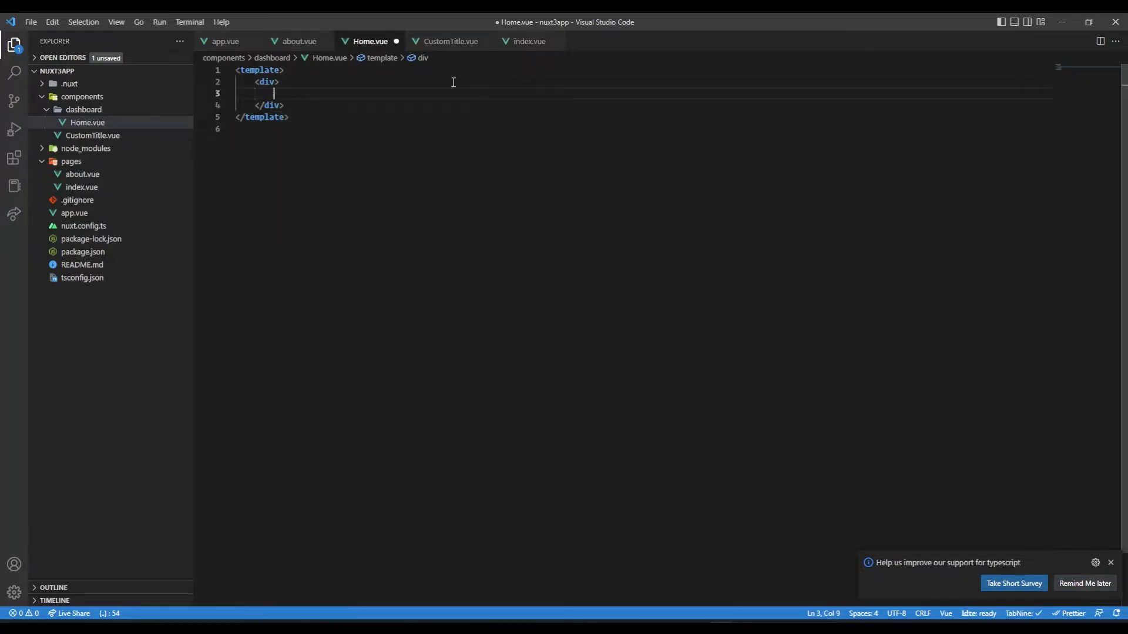
pyautogui.write('This is dash')
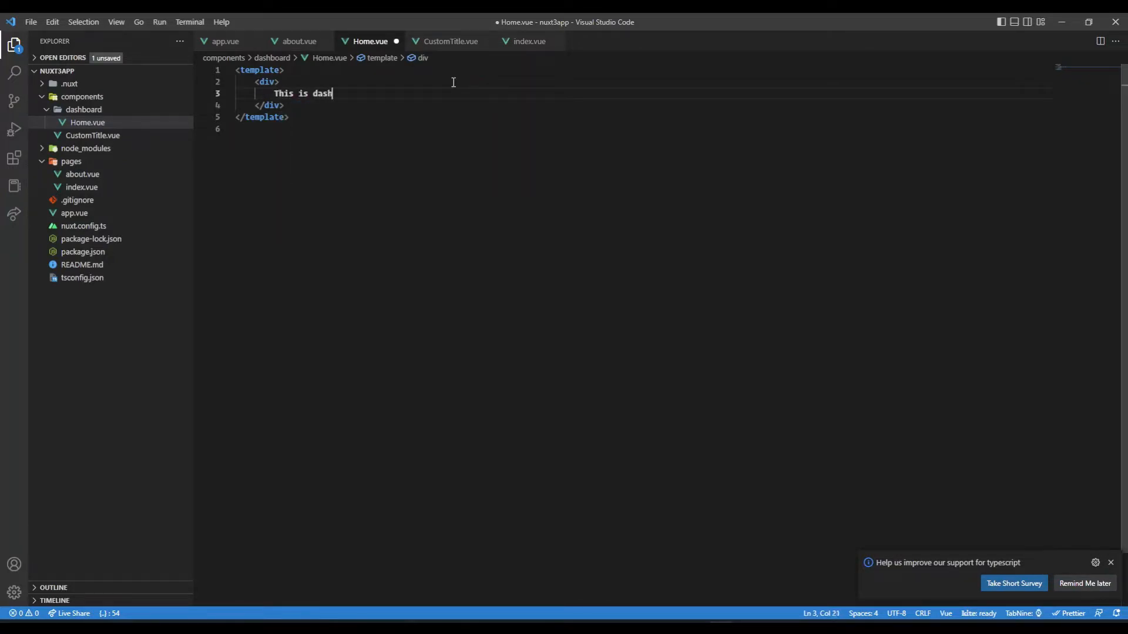
pyautogui.write('board home')
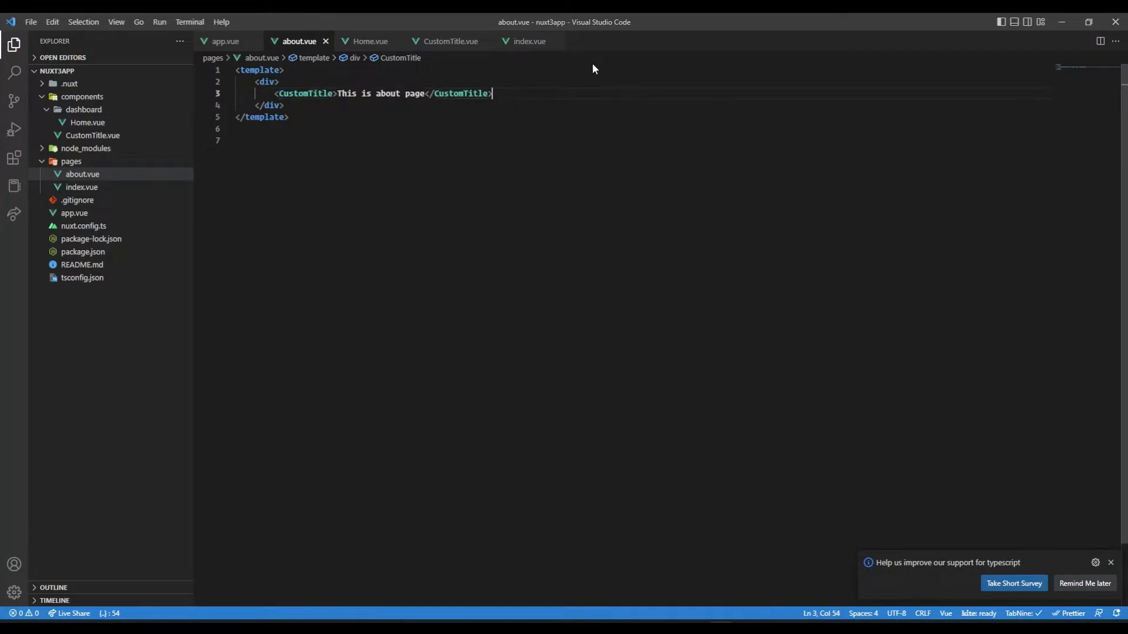
# Step: Add a <DashboardHome /> tag on a new line below CustomTitle in about.vue
pyautogui.press('Enter')
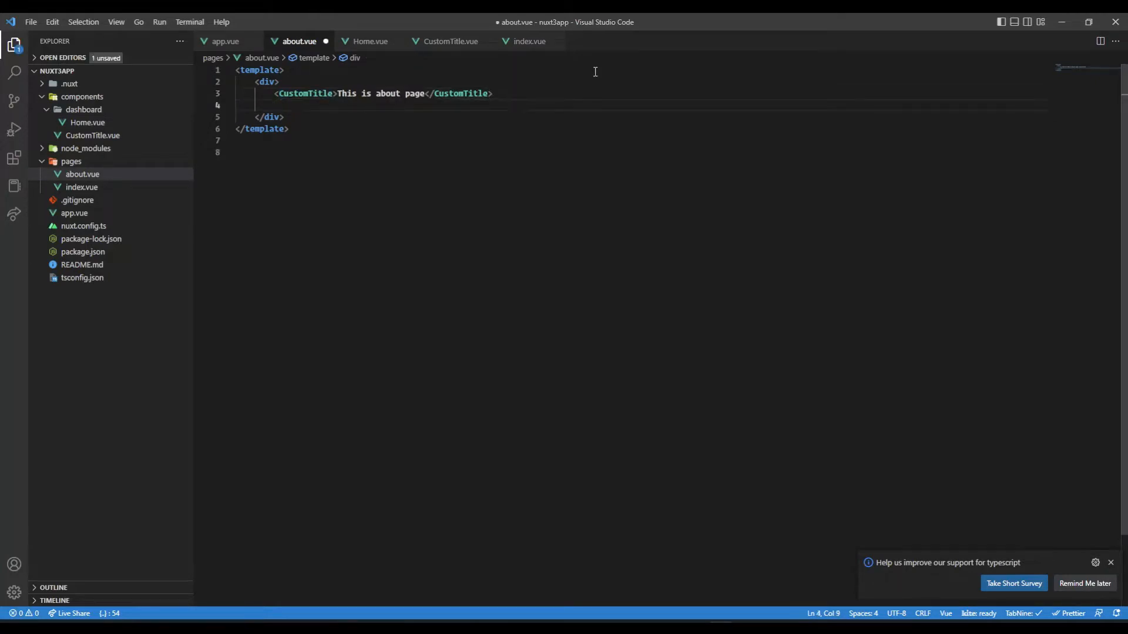
pyautogui.write('<')
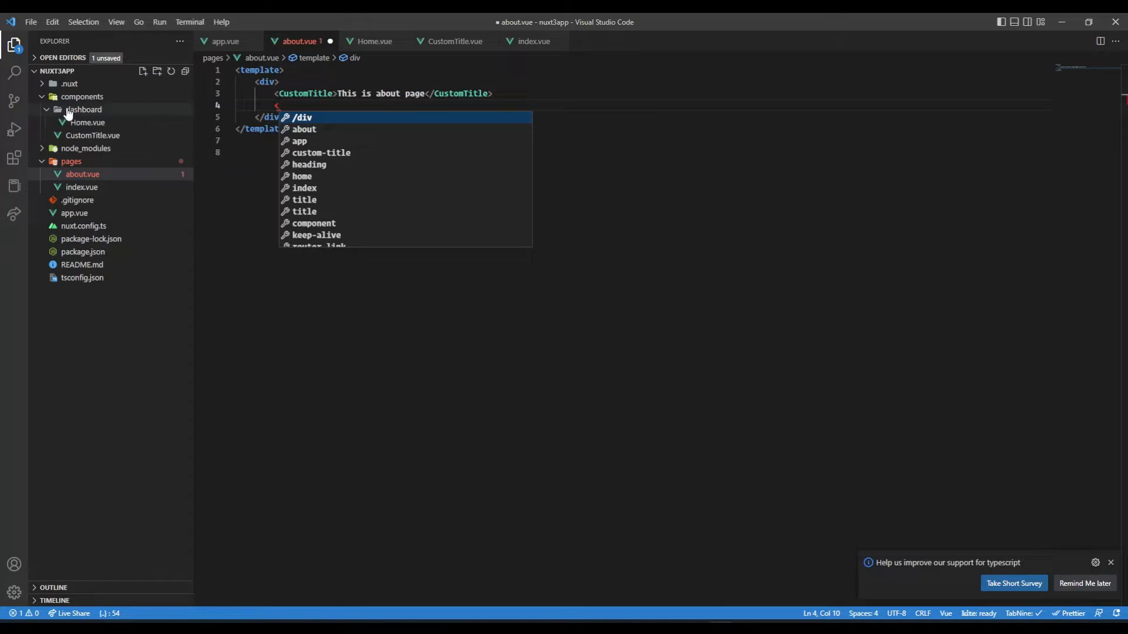
pyautogui.moveTo(142, 105)
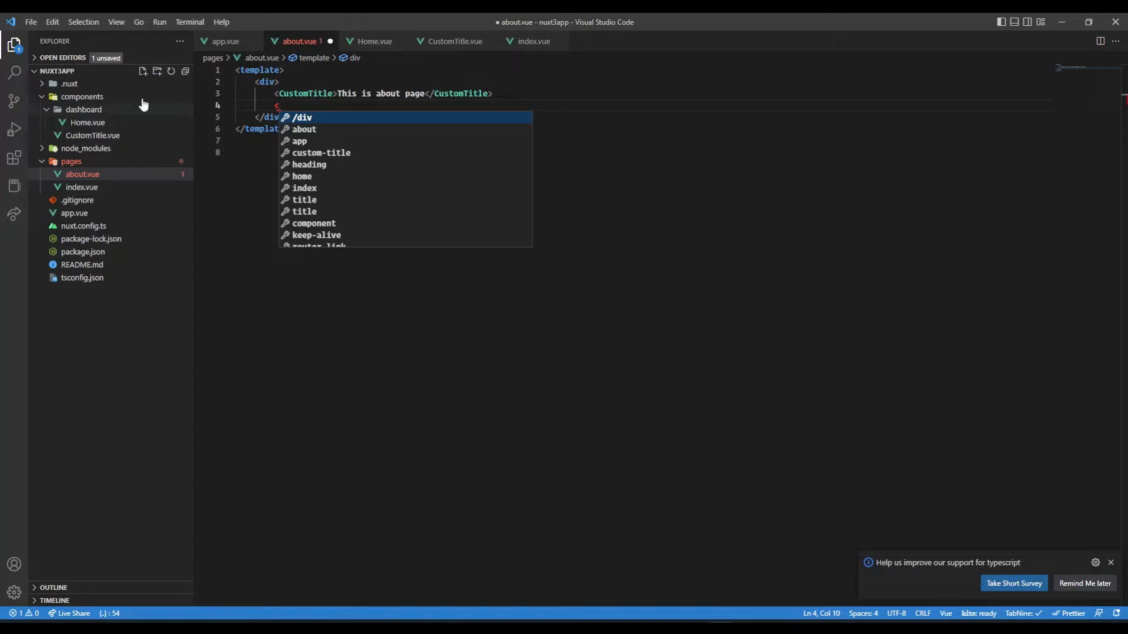
pyautogui.write('Das')
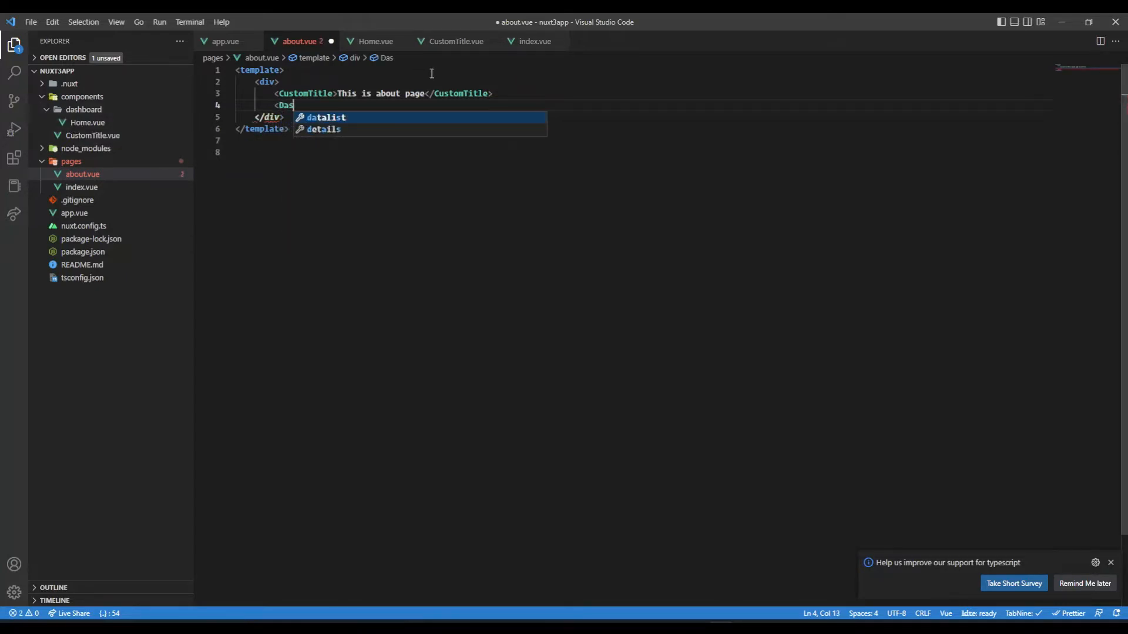
pyautogui.write('hboard')
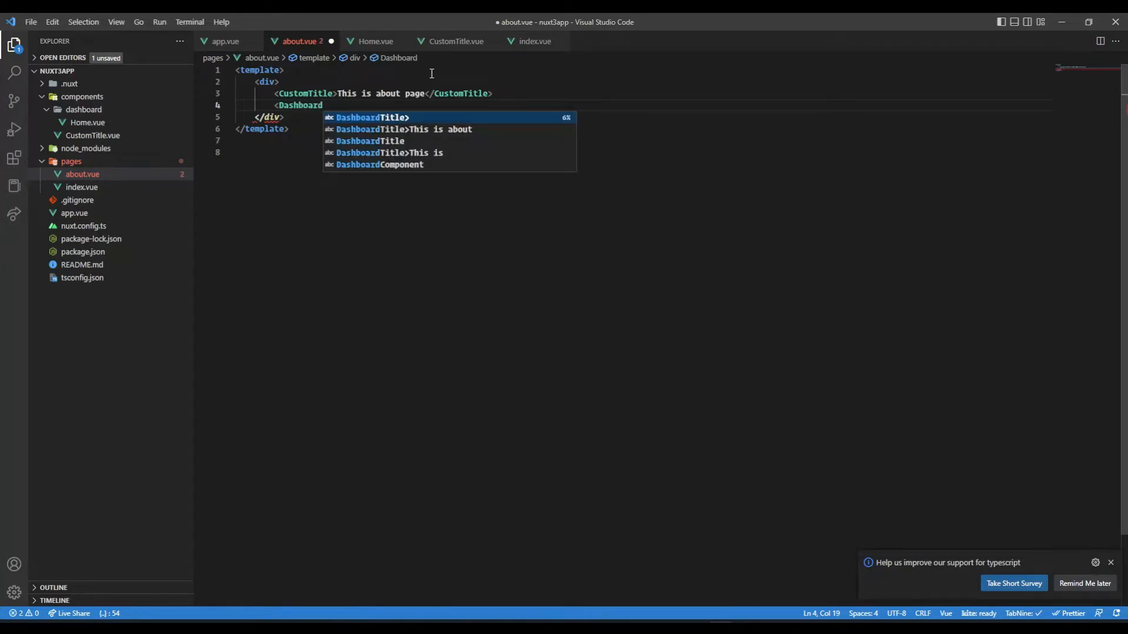
pyautogui.write('Home />')
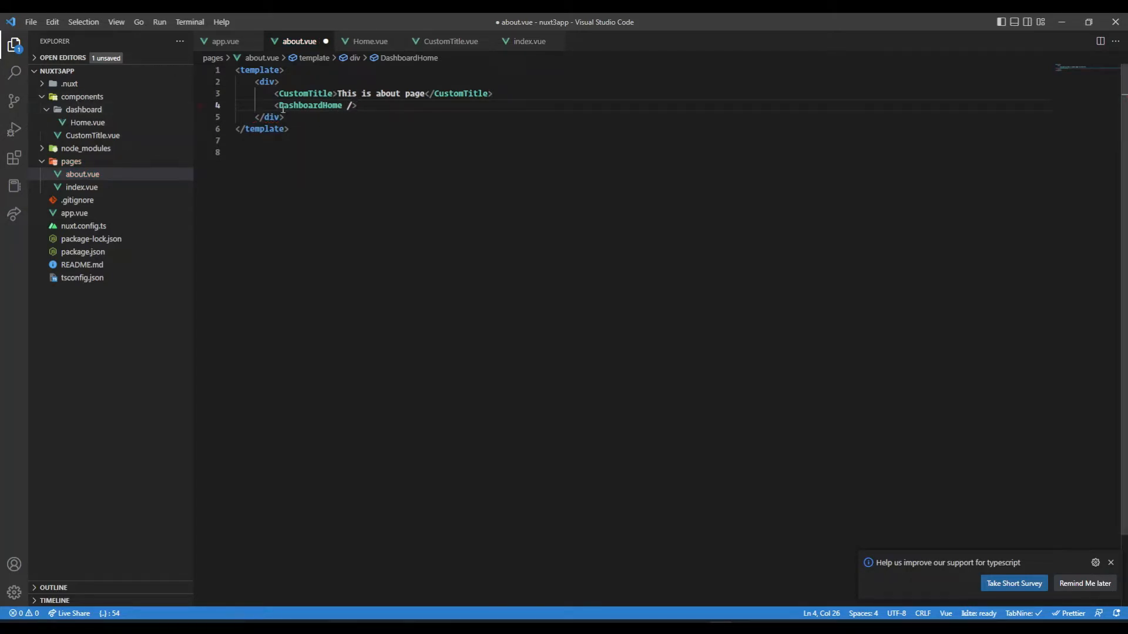
# Step: Highlight the DashboardHome and CustomTitle component names to explain the naming
pyautogui.doubleClick(301, 106)
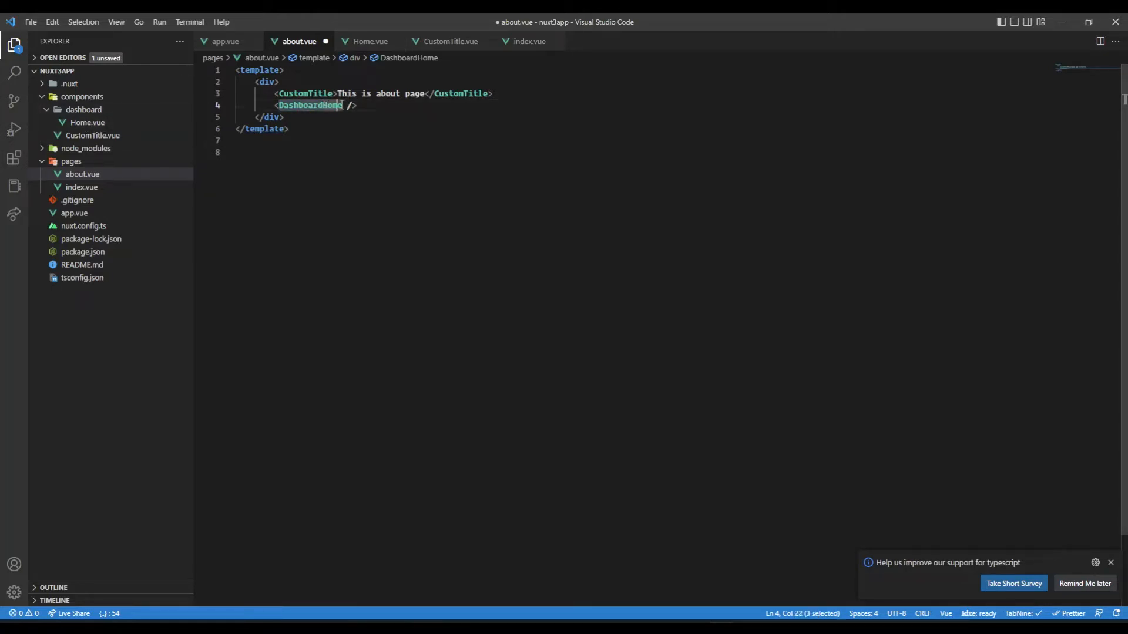
pyautogui.click(284, 118)
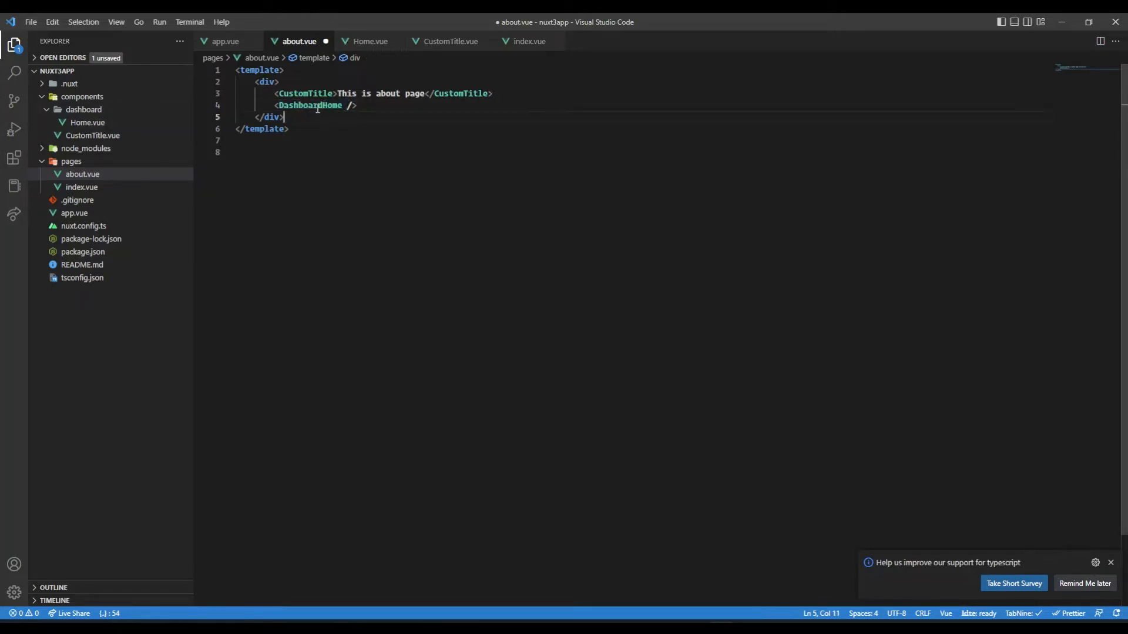
pyautogui.doubleClick(310, 105)
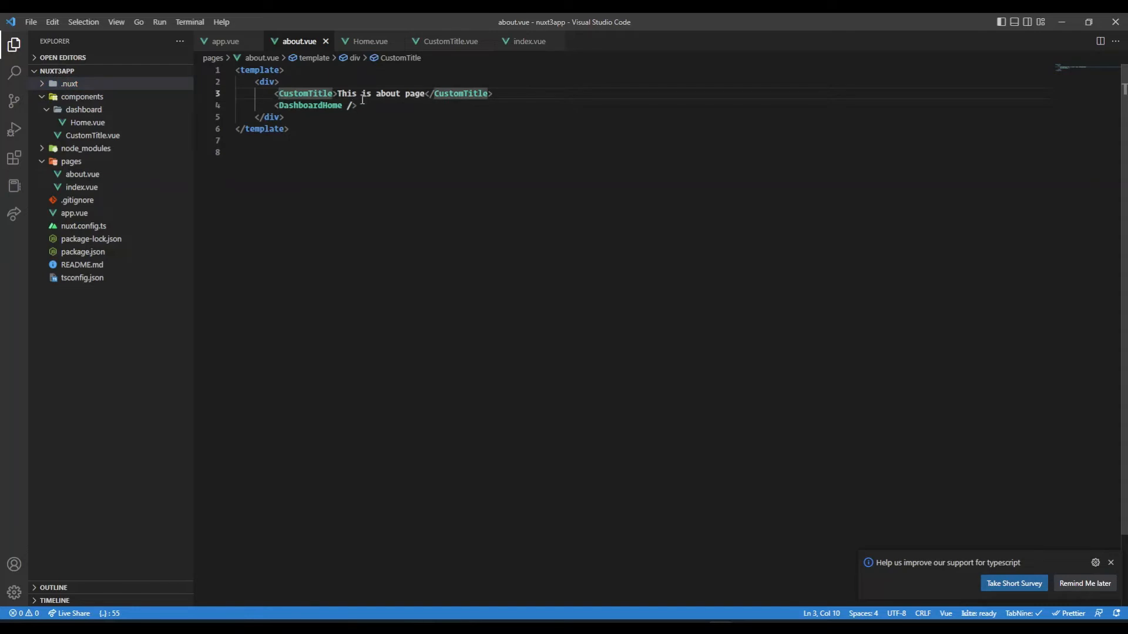
# Step: Rename the CustomTitle tag in about.vue to LazyCustomTitle by typing the 'Lazy' prefix
pyautogui.write('Laz')
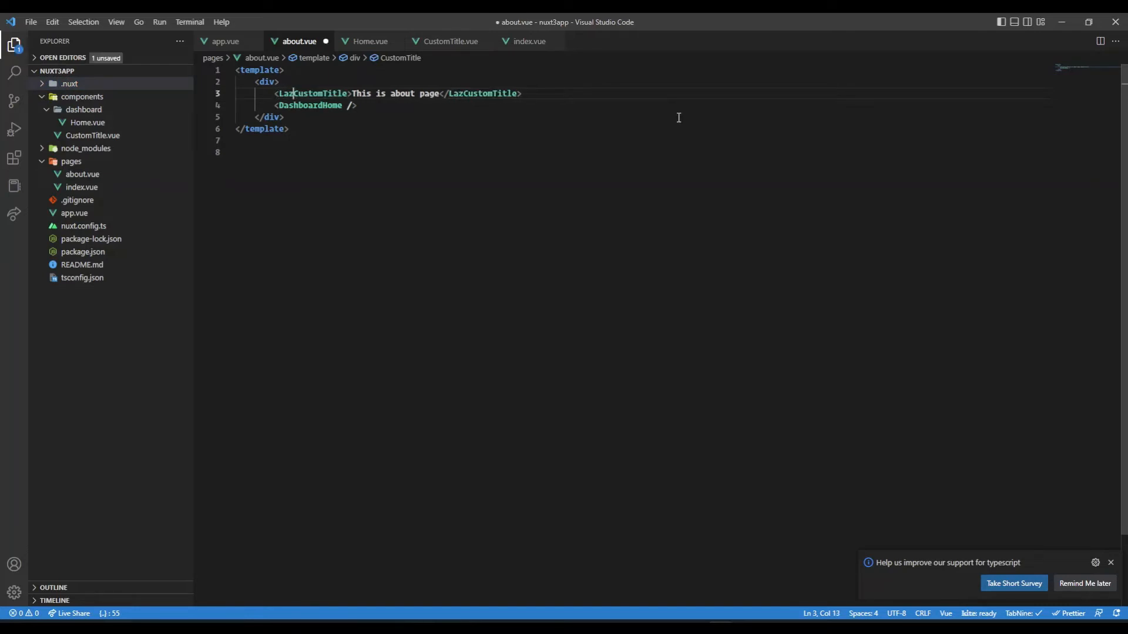
pyautogui.write('y')
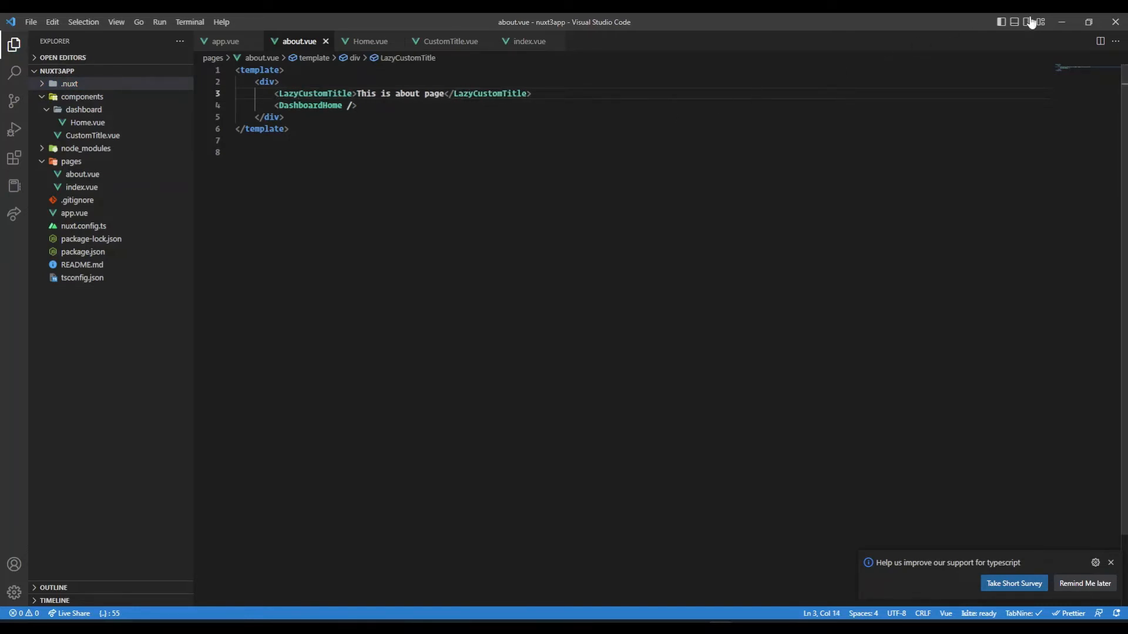